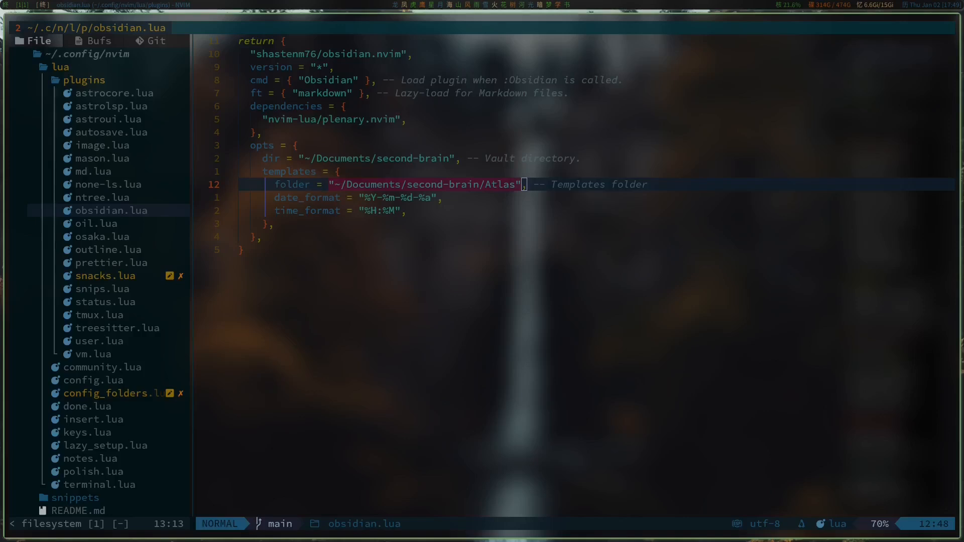
mouse_move(636, 338)
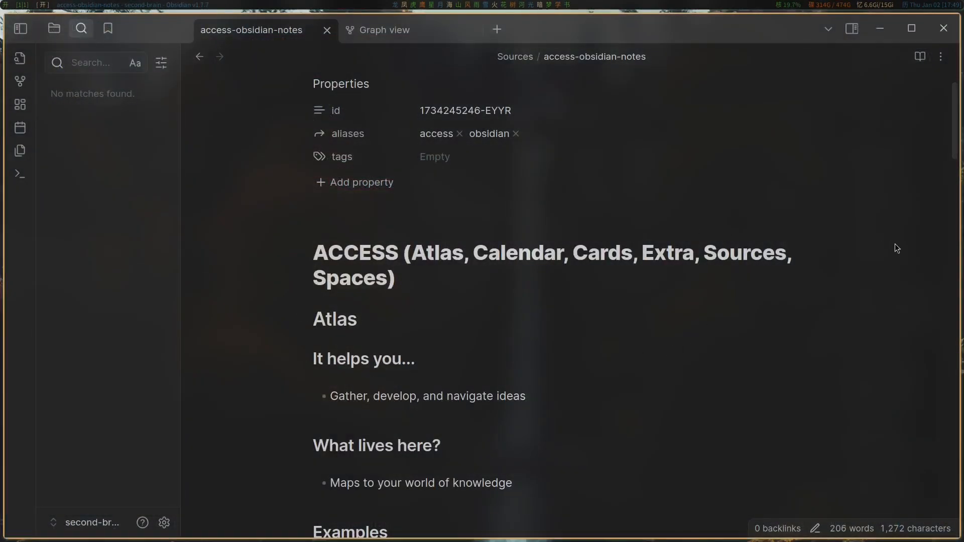
mouse_move(187, 103)
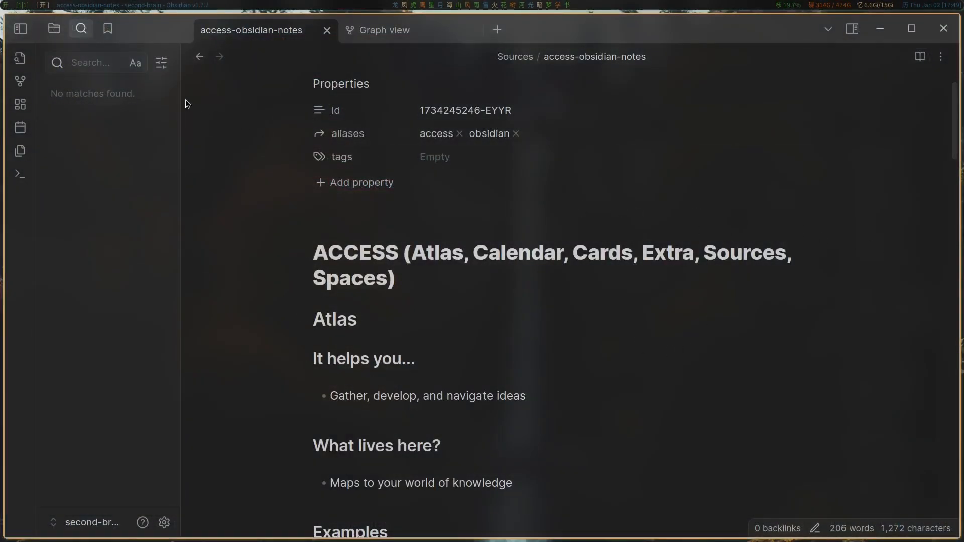
Step: Show the graph view of all linked notes in the second-brain vault
click(384, 29)
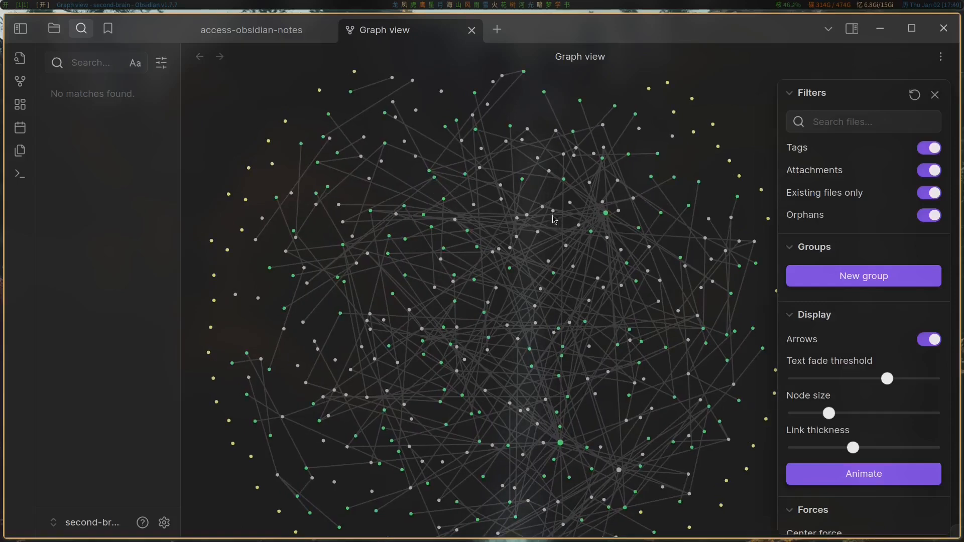
mouse_move(549, 228)
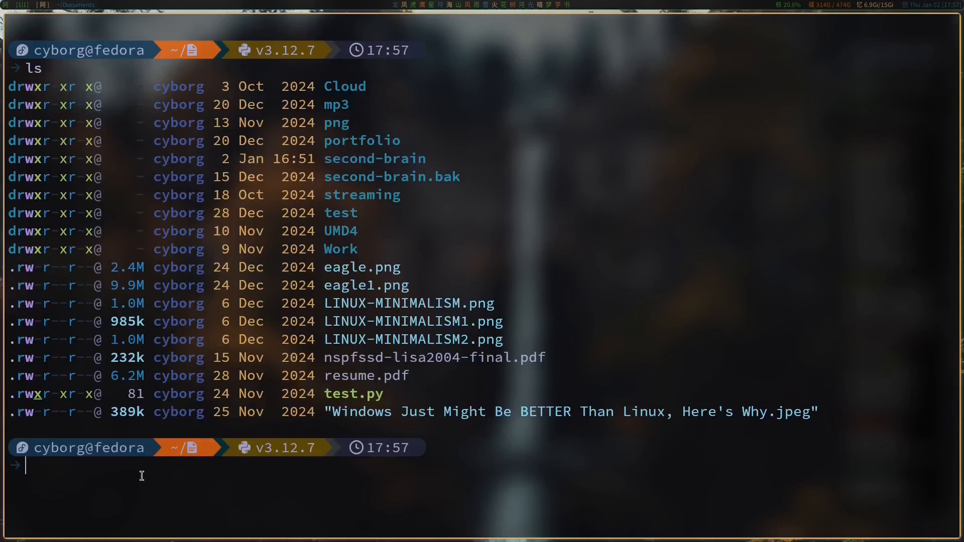
Step: Change to the home directory with cd before listing the vault folders
text(cd)
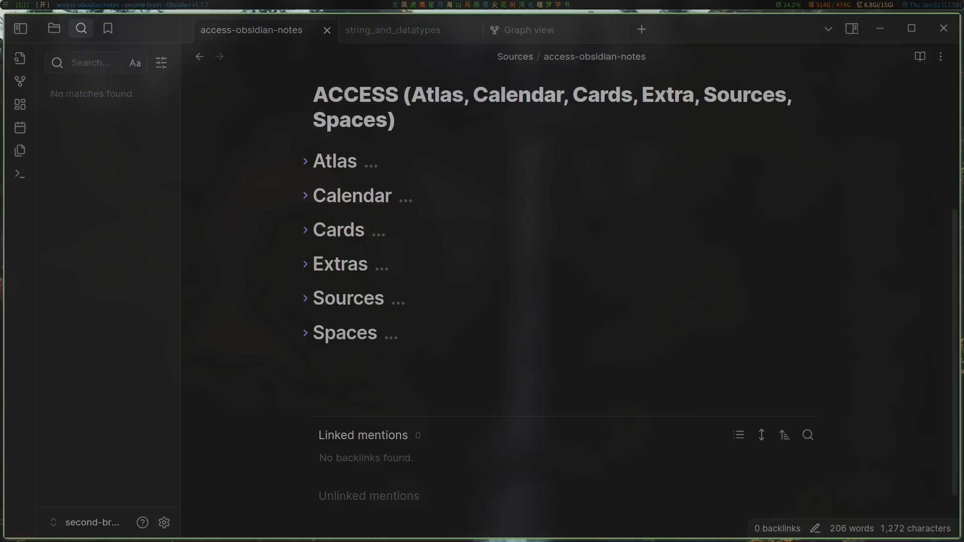
mouse_move(291, 174)
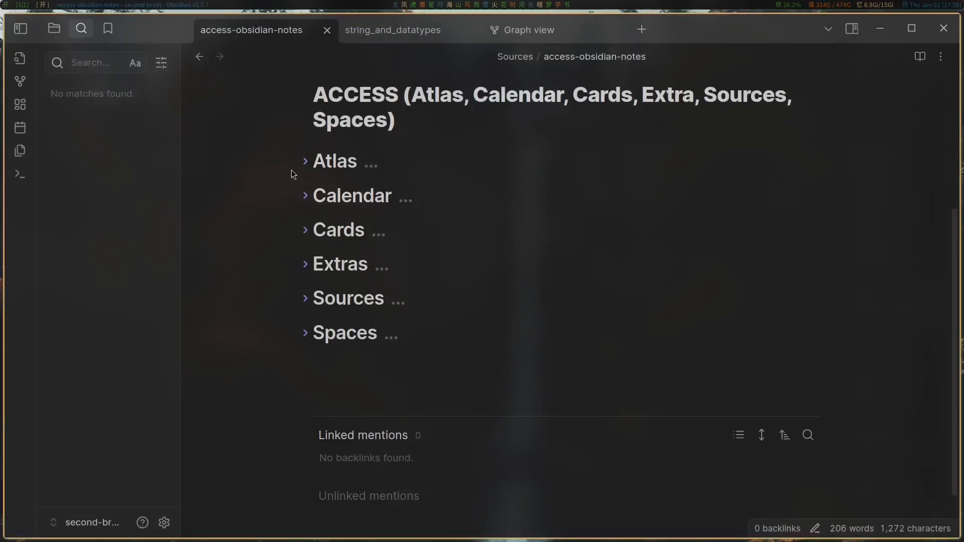
mouse_move(349, 266)
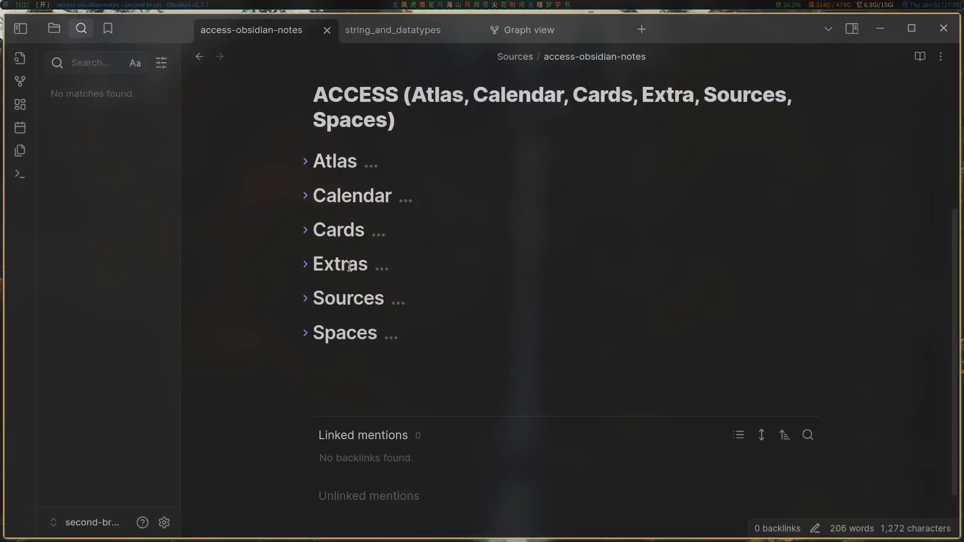
mouse_move(741, 322)
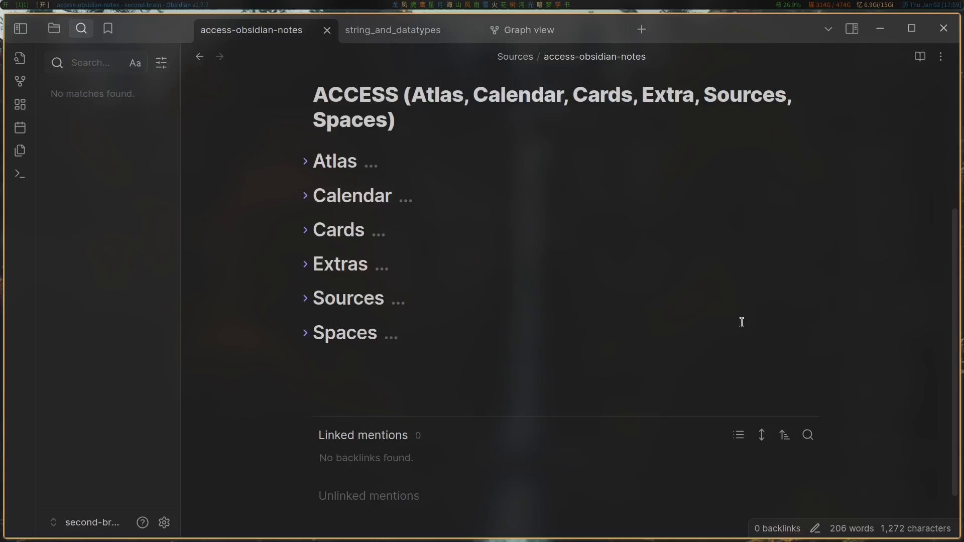
mouse_move(635, 285)
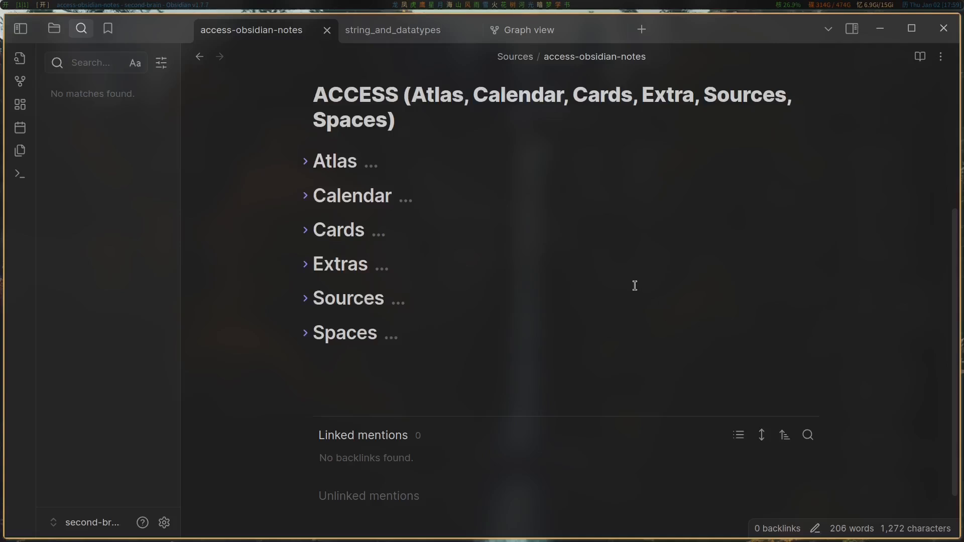
mouse_move(582, 254)
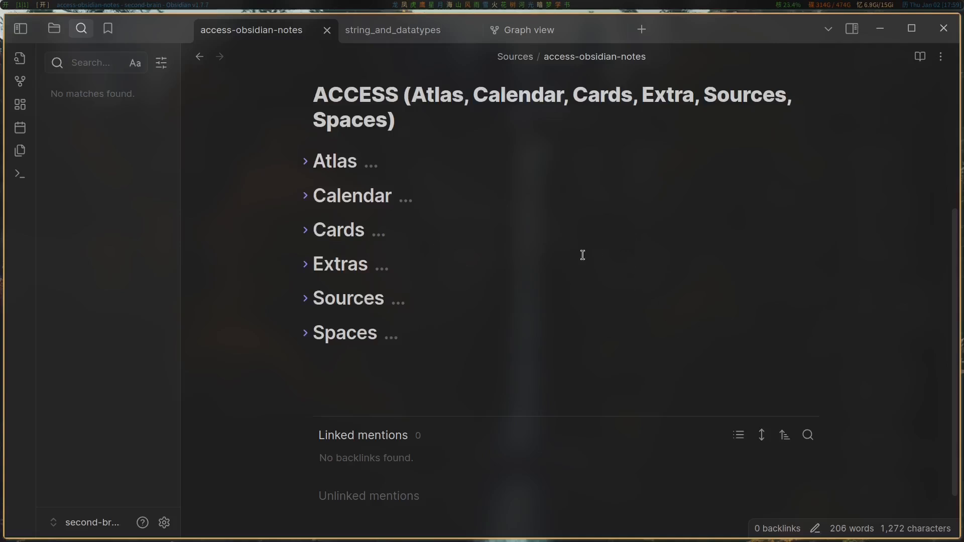
mouse_move(518, 266)
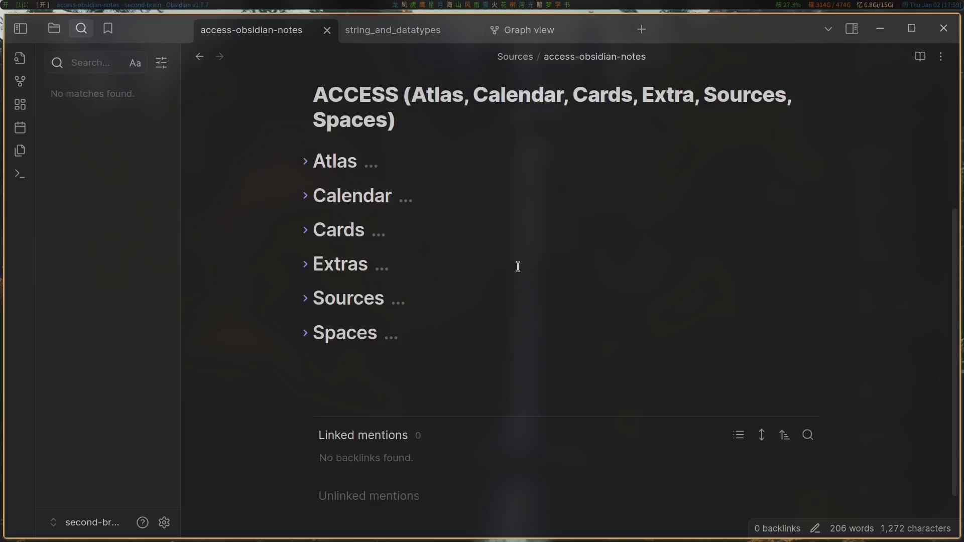
mouse_move(488, 310)
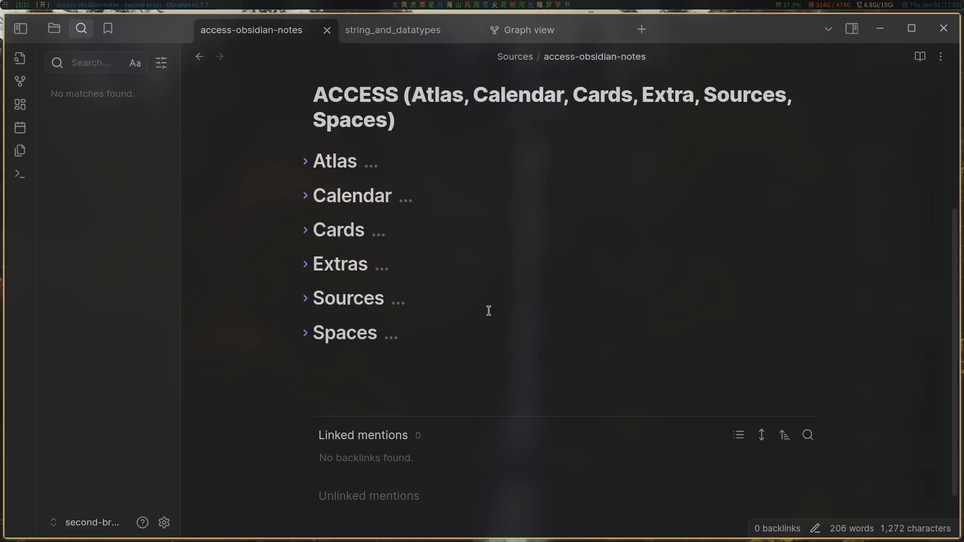
mouse_move(328, 188)
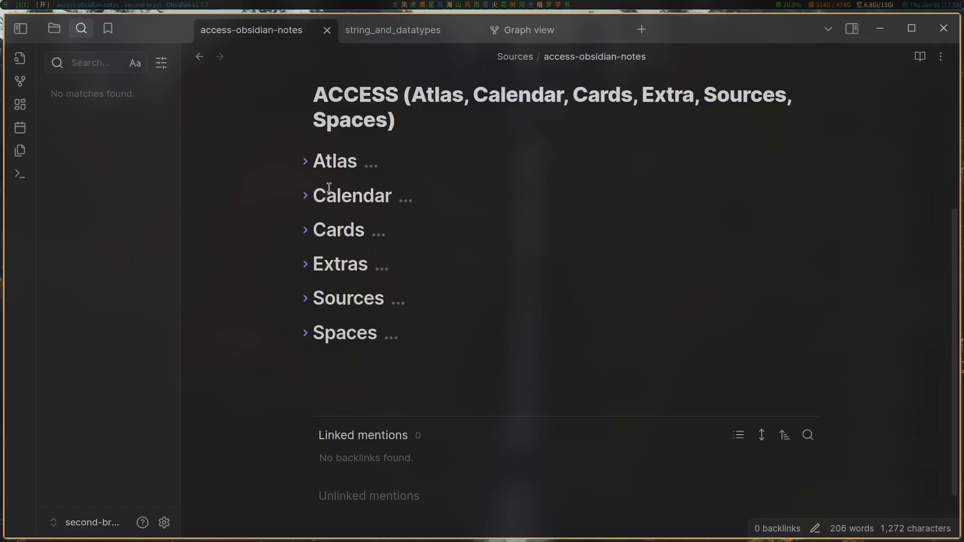
mouse_move(412, 223)
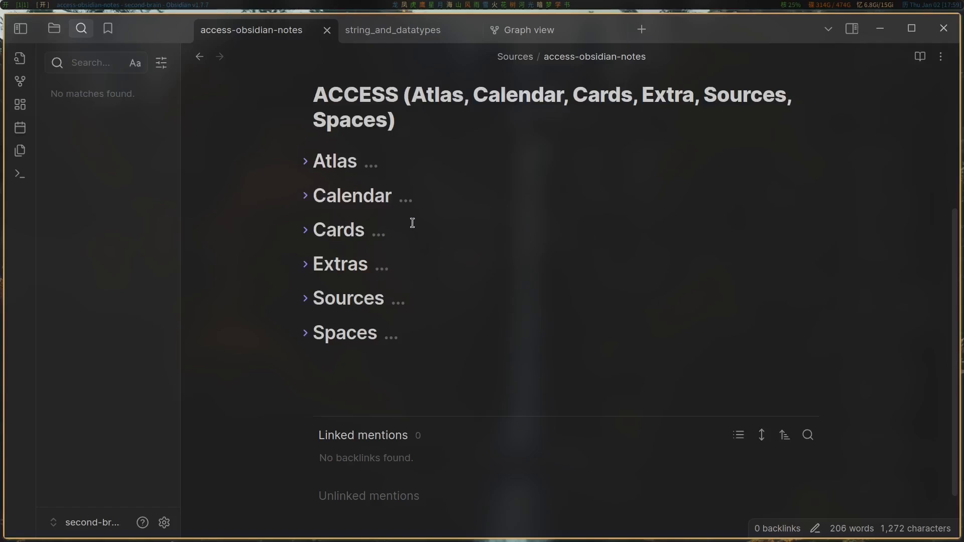
click(306, 160)
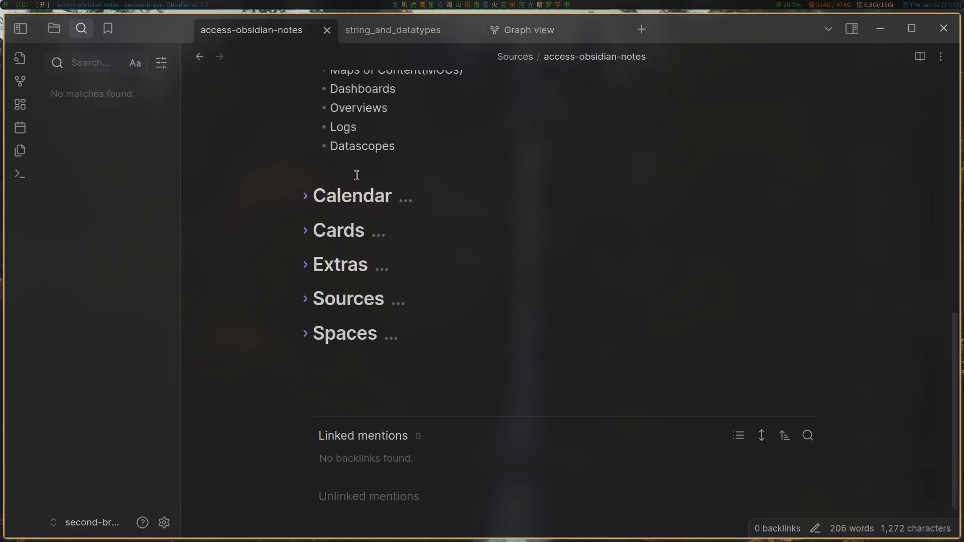
scroll(up, 3)
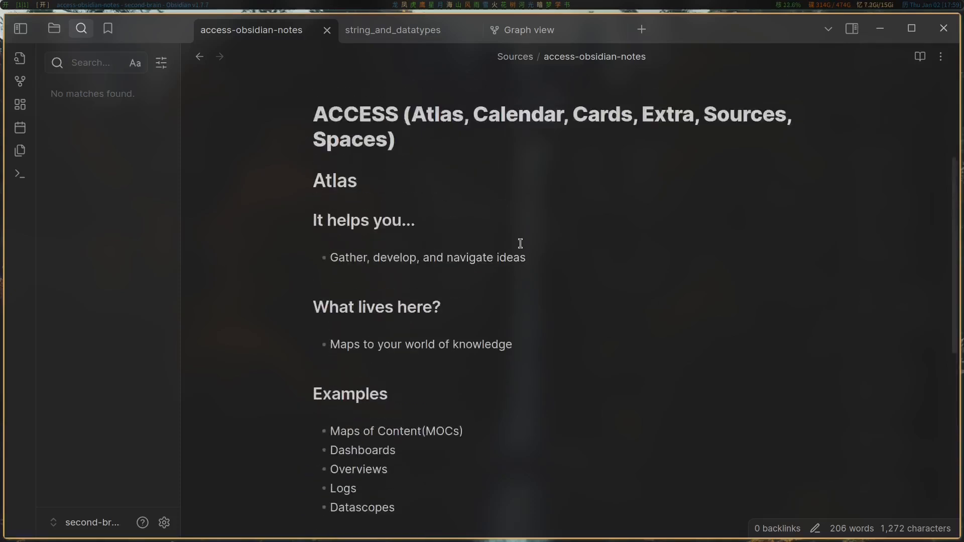
mouse_move(365, 272)
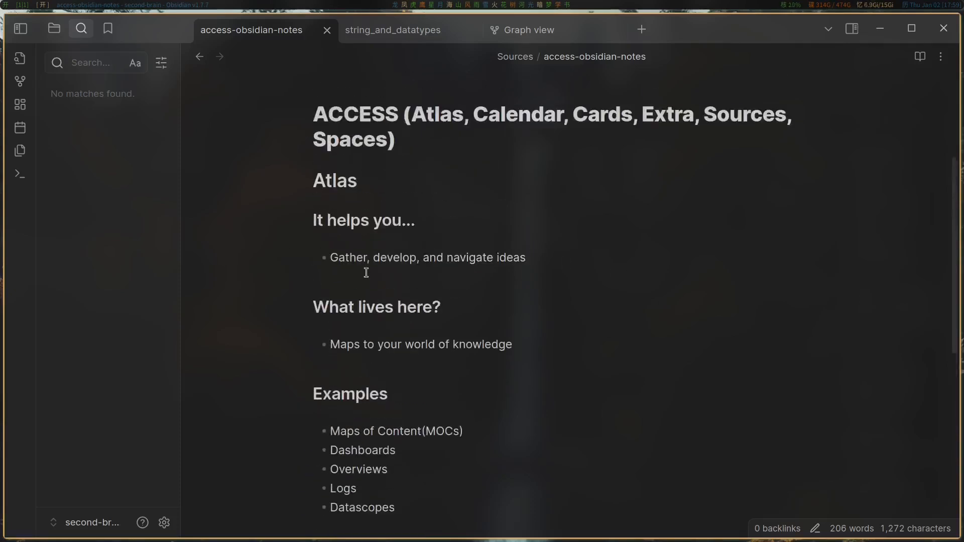
mouse_move(513, 267)
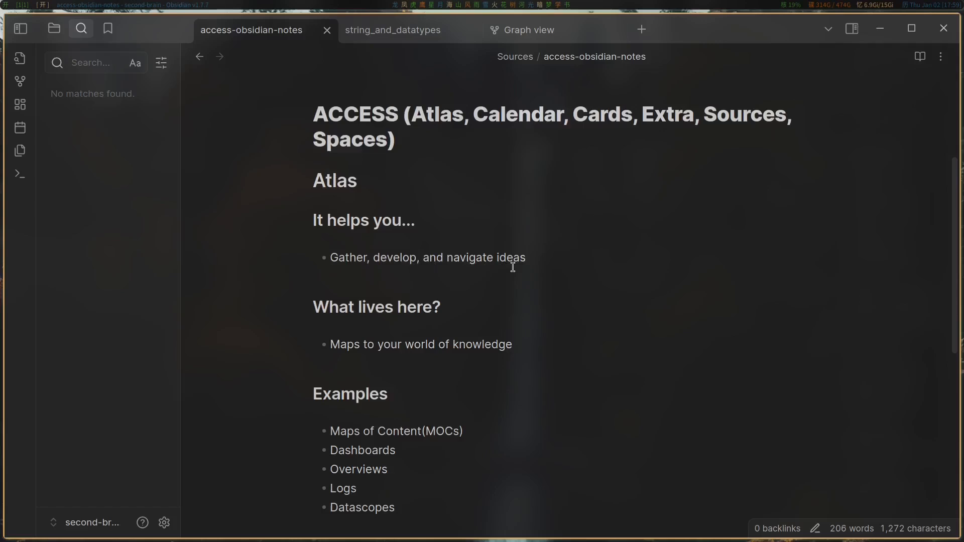
mouse_move(375, 352)
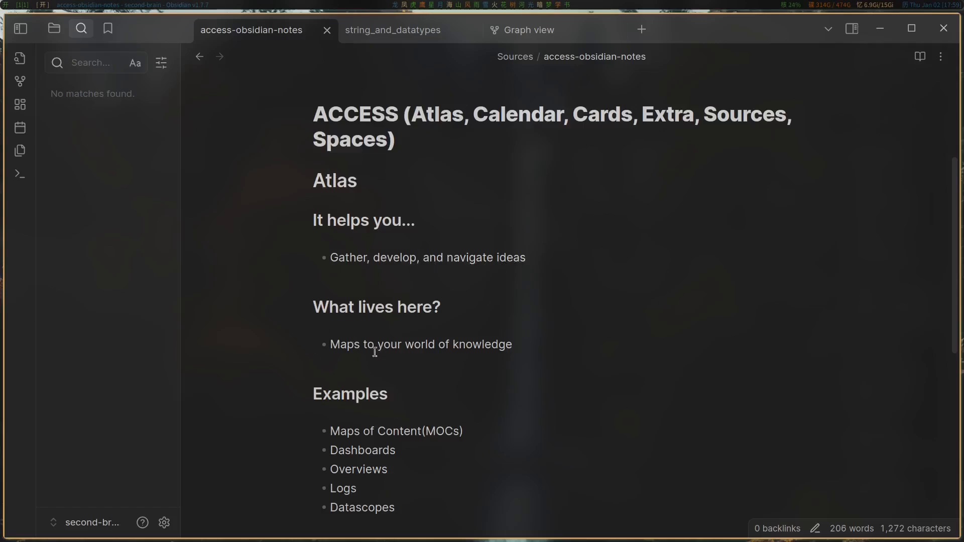
mouse_move(370, 348)
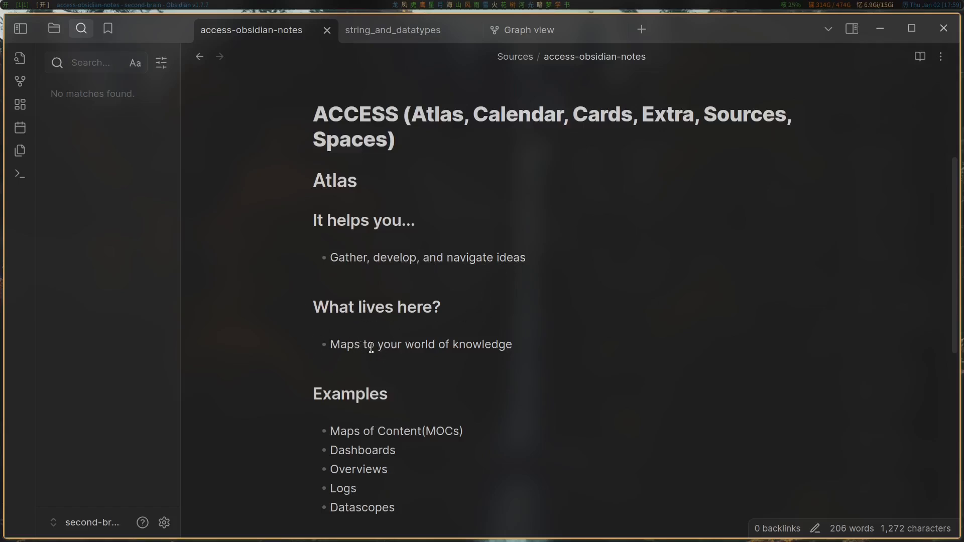
scroll(down, 3)
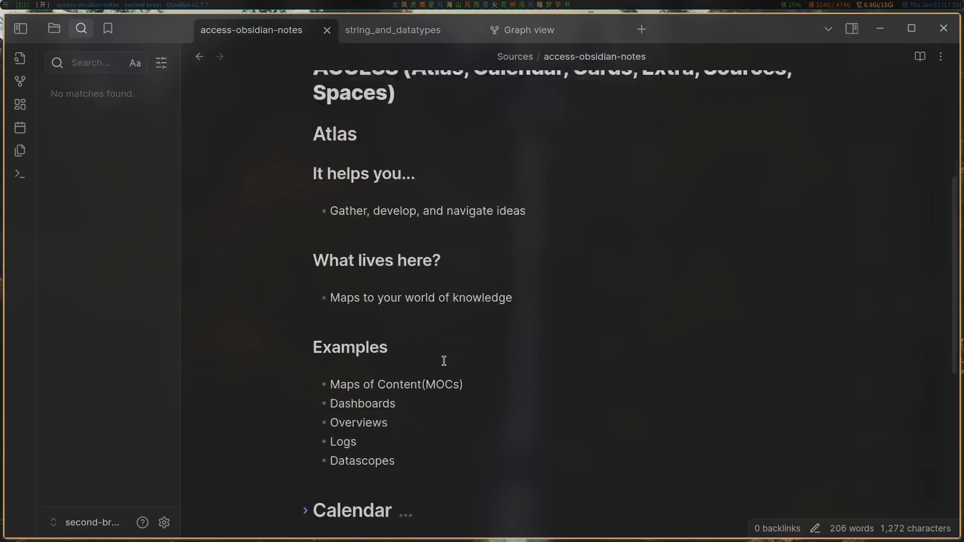
scroll(down, 3)
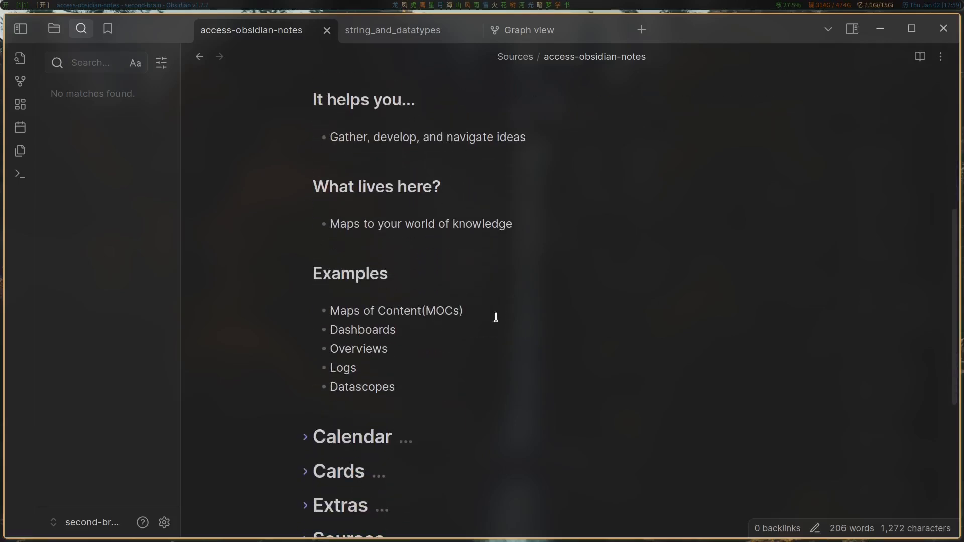
scroll(down, 3)
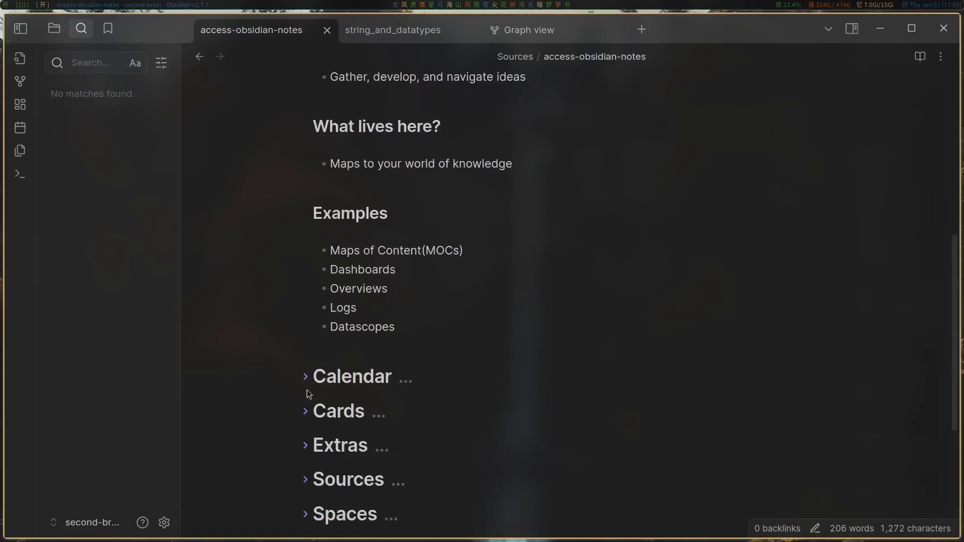
mouse_move(574, 369)
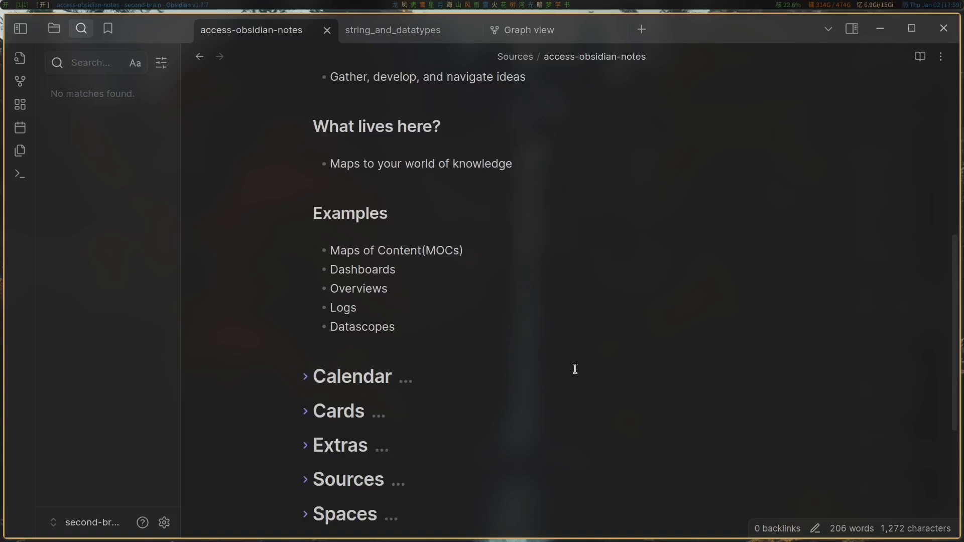
mouse_move(415, 284)
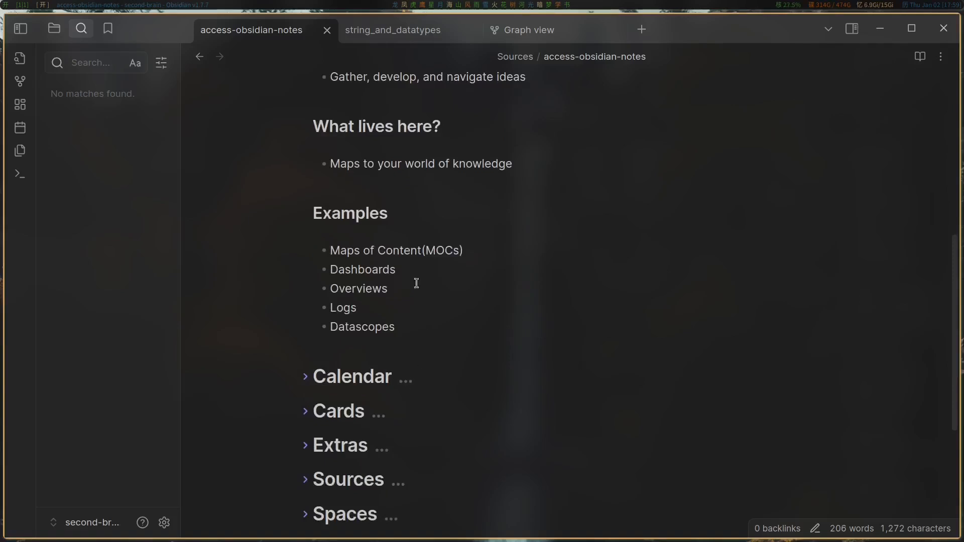
scroll(up, 3)
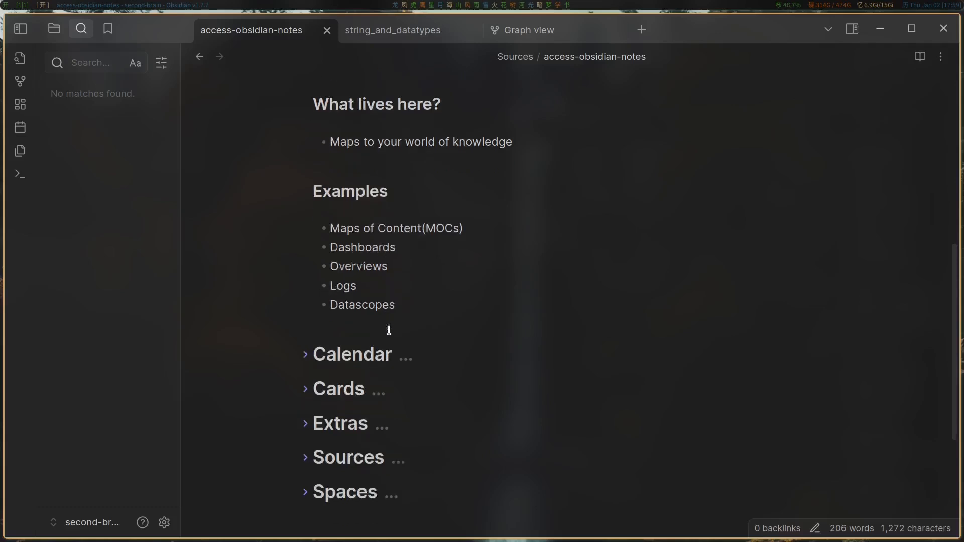
scroll(down, 3)
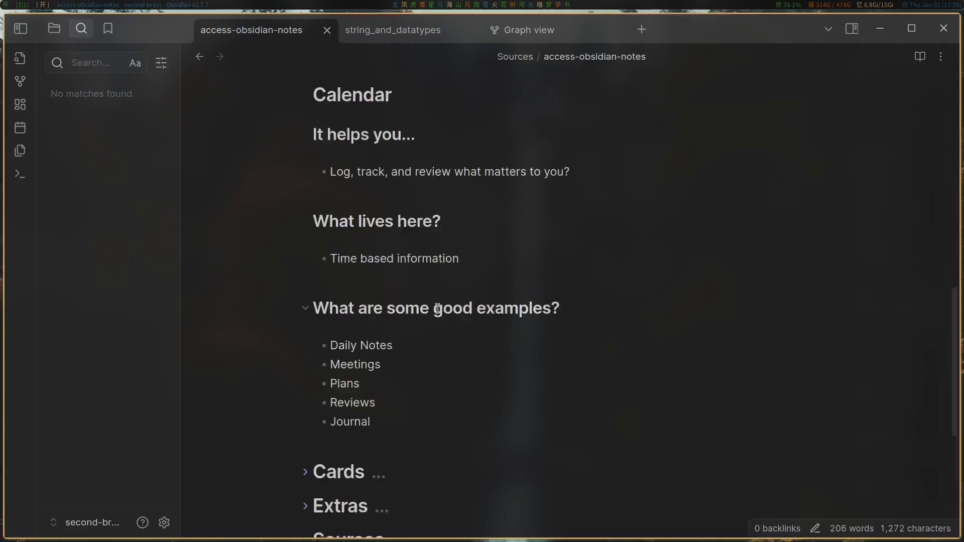
mouse_move(602, 292)
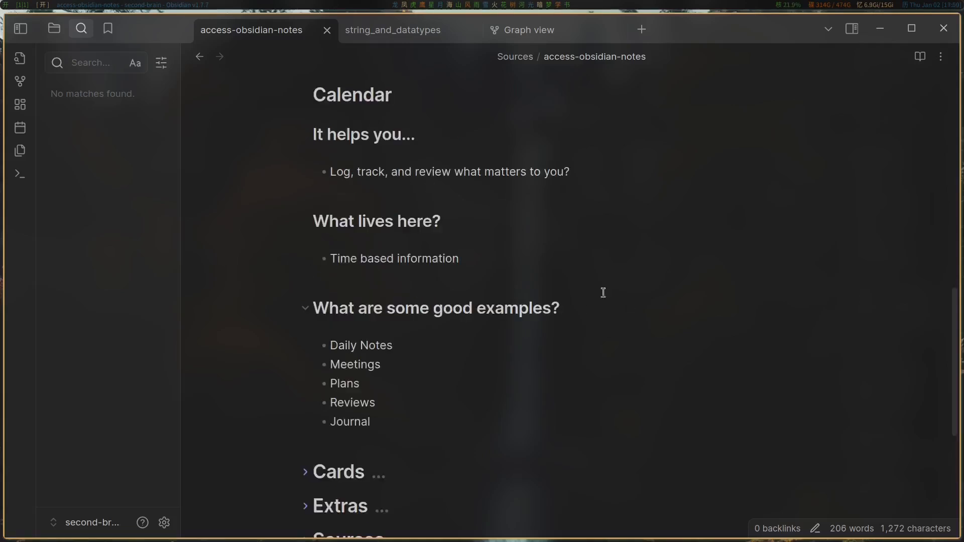
Step: Scroll past the Calendar section to the Cards heading and read its expanded explanation
scroll(down, 3)
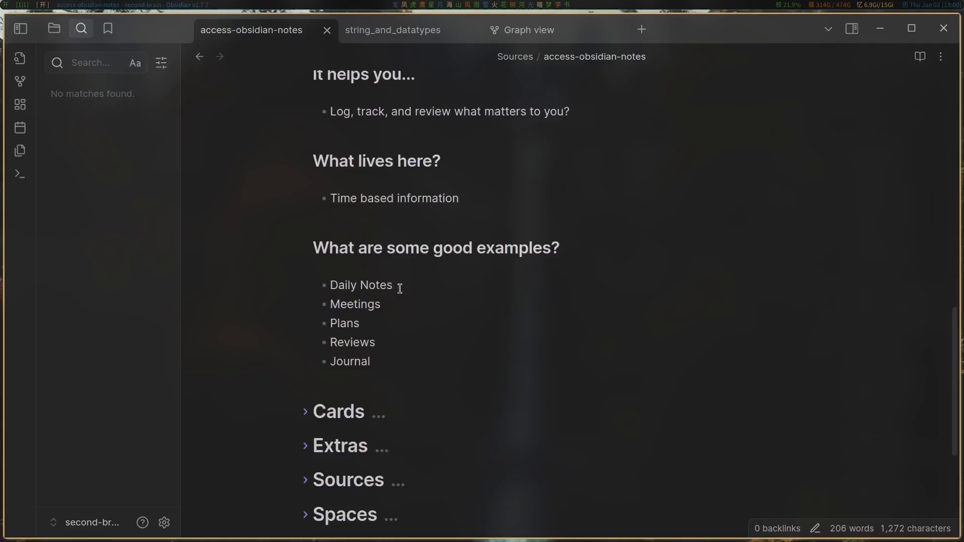
mouse_move(576, 386)
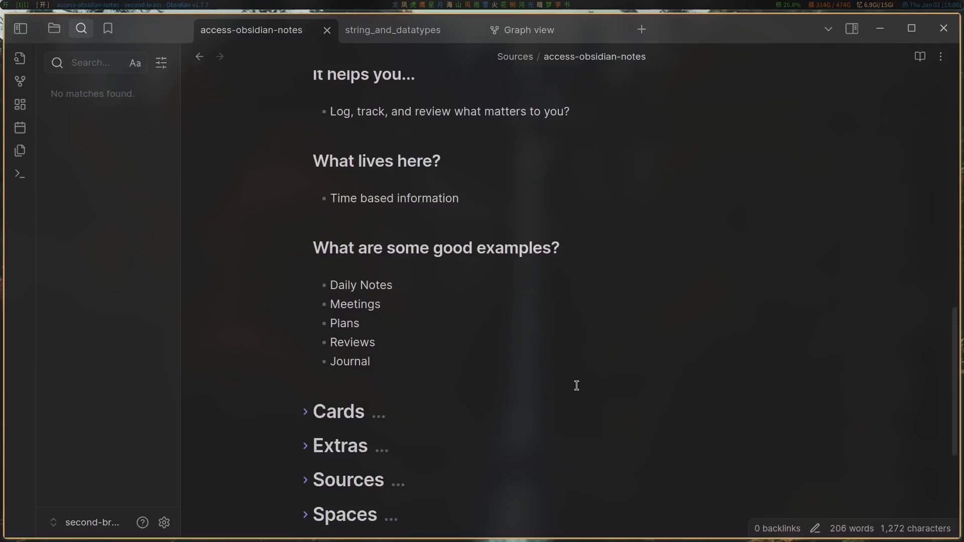
mouse_move(547, 384)
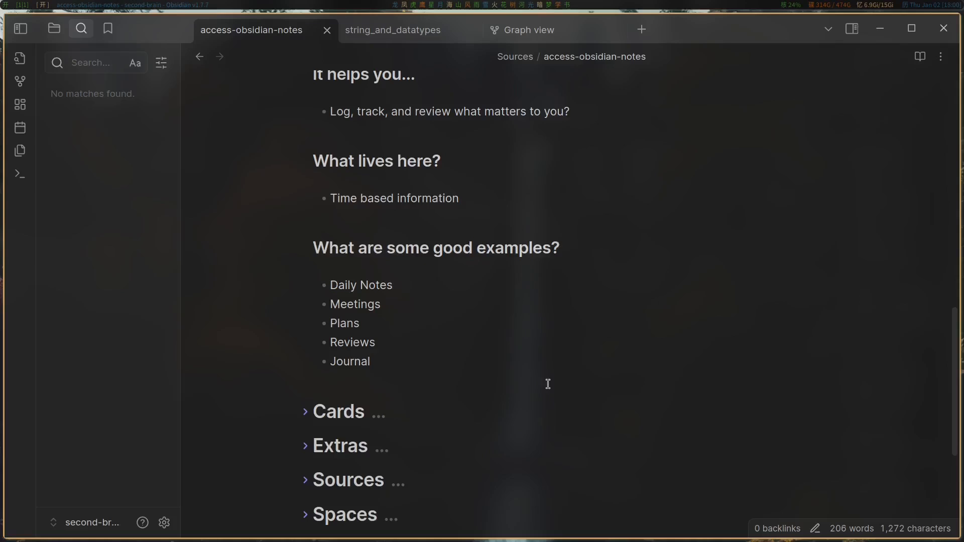
mouse_move(564, 368)
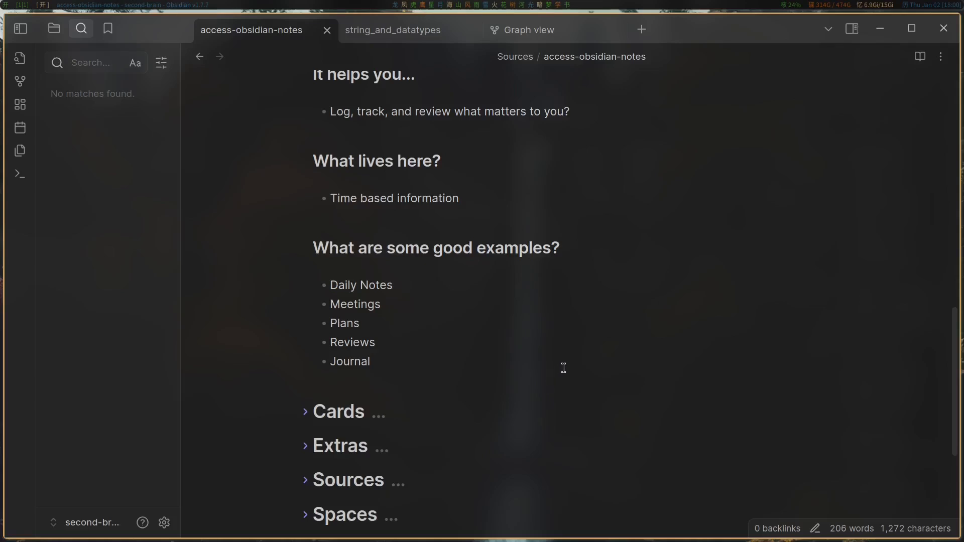
mouse_move(552, 376)
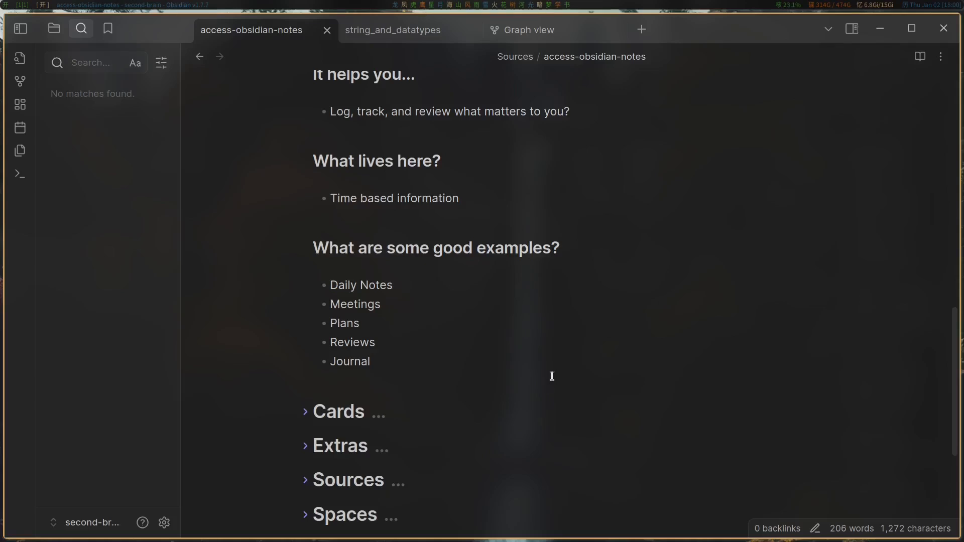
mouse_move(469, 339)
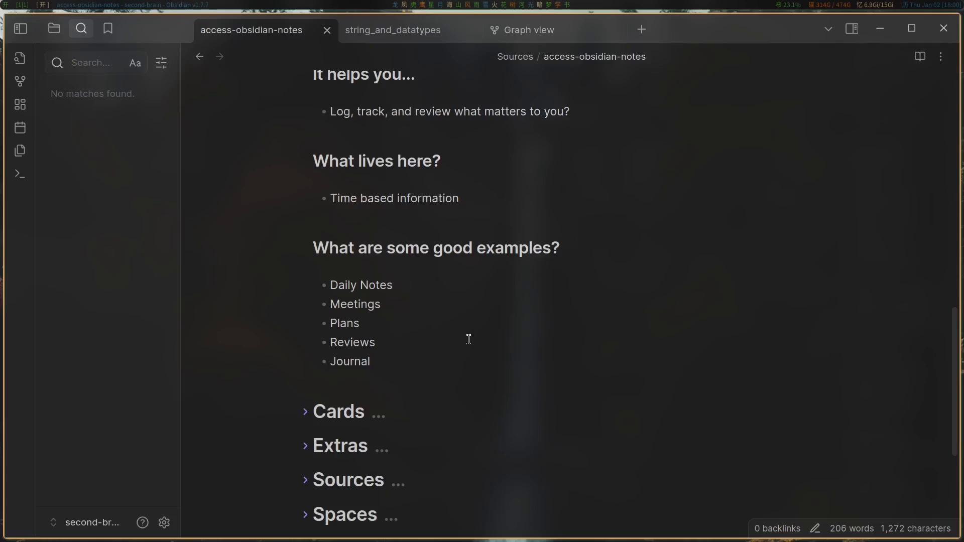
mouse_move(526, 338)
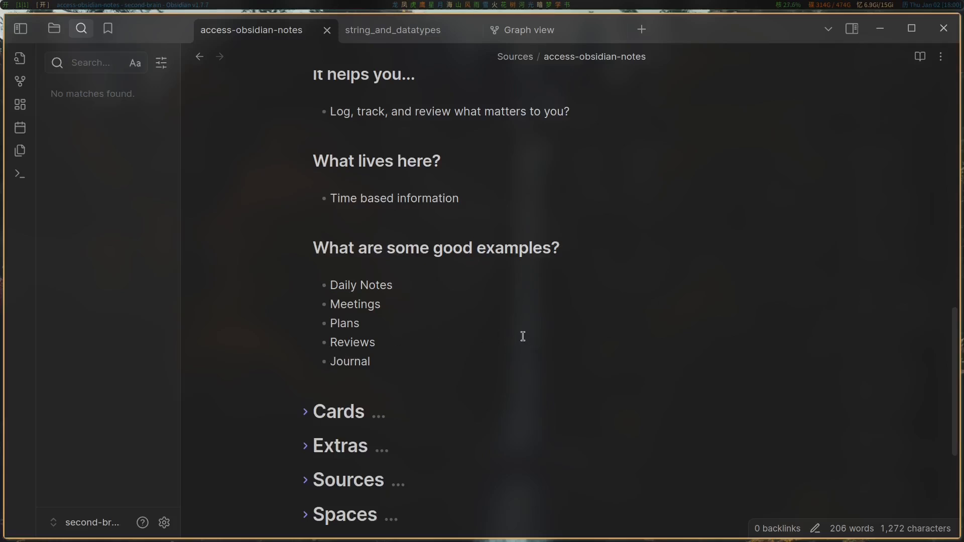
mouse_move(502, 355)
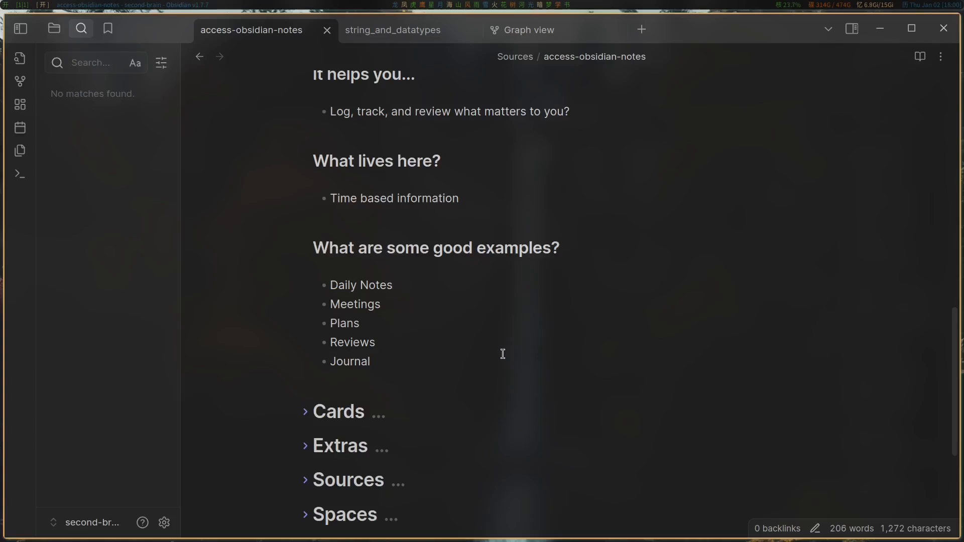
mouse_move(494, 350)
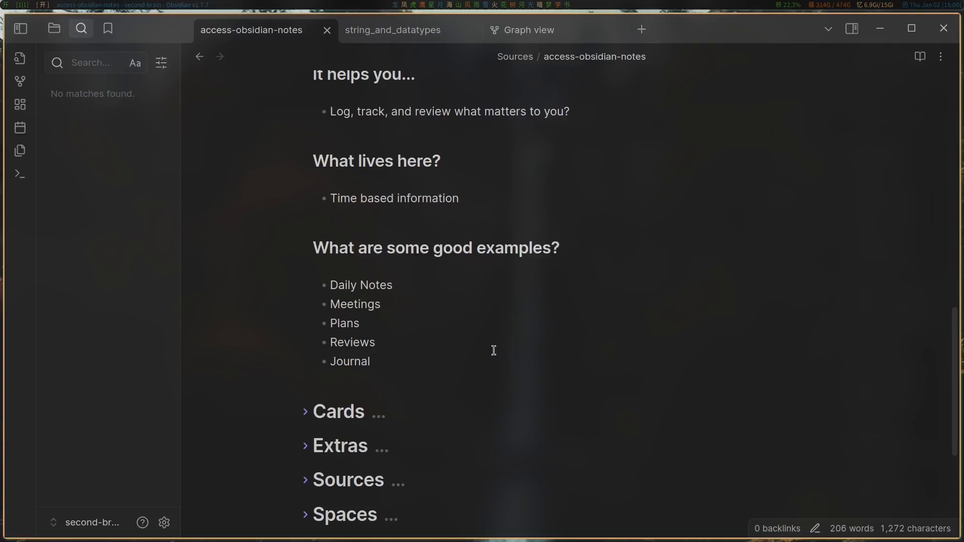
scroll(down, 3)
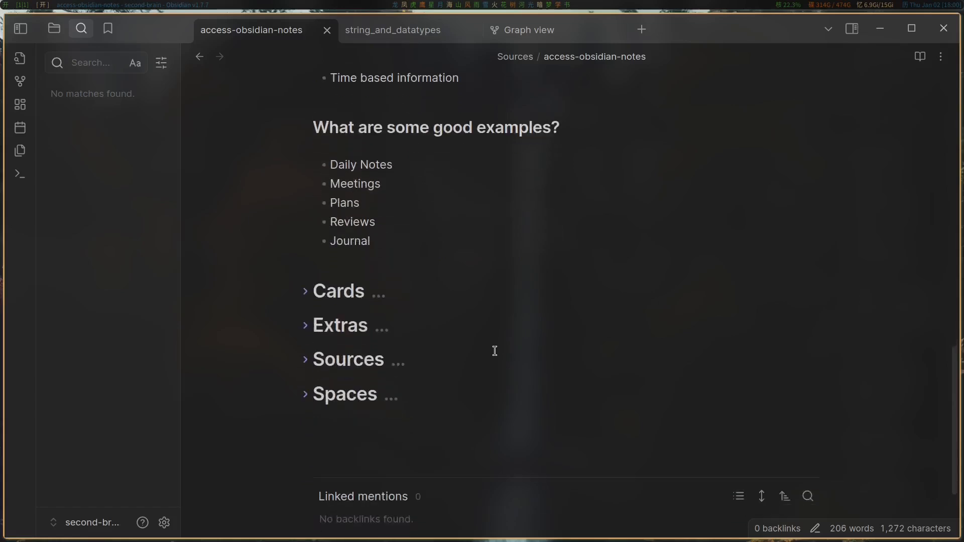
scroll(up, 3)
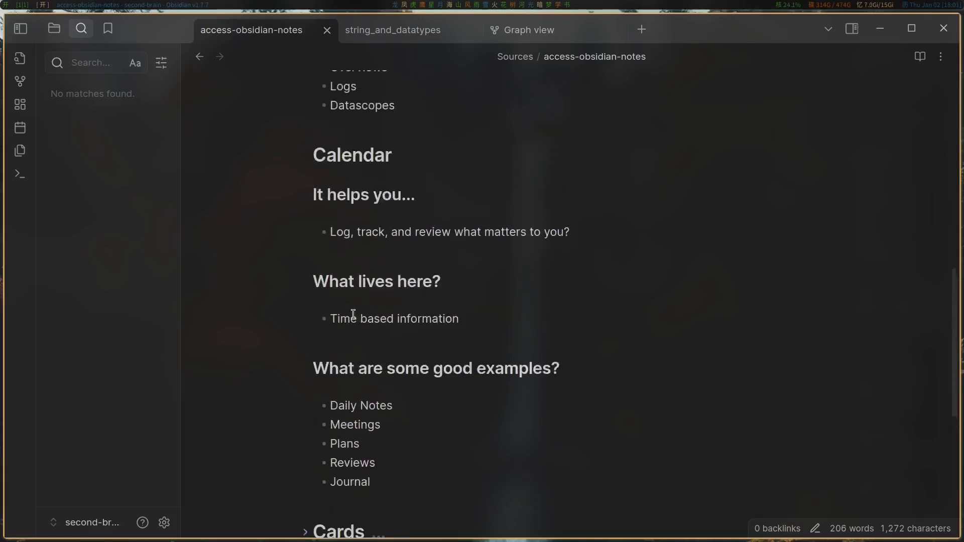
scroll(down, 3)
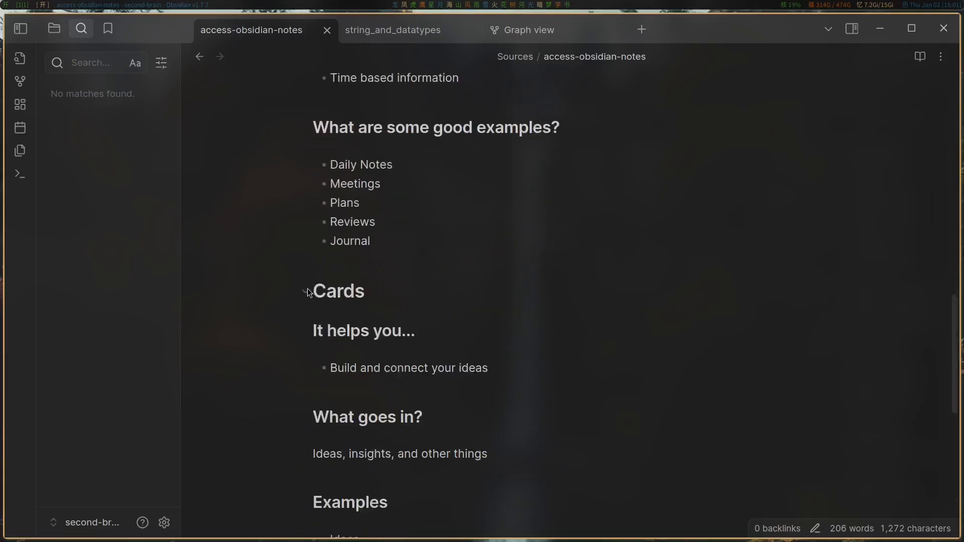
Step: Scroll through Cards and unfold the Extras section to read its purpose
scroll(down, 3)
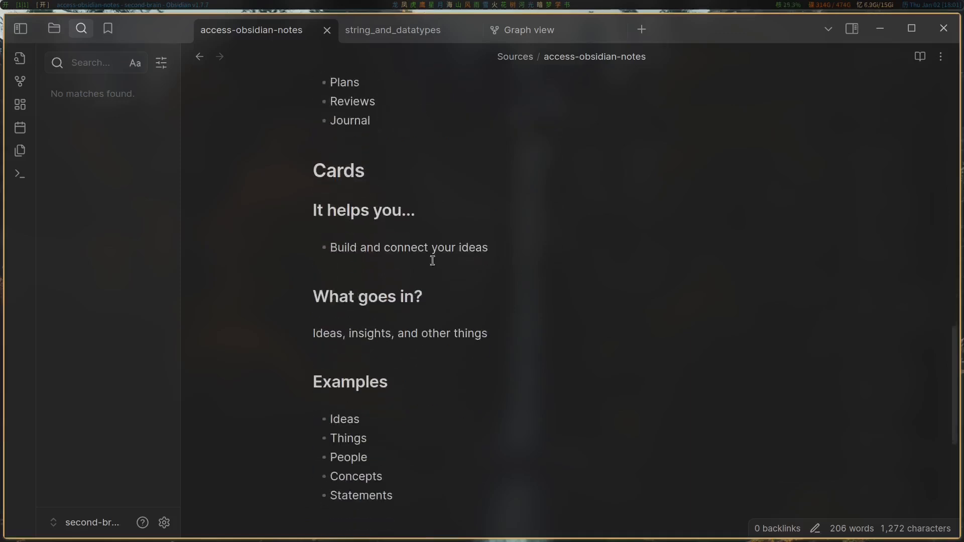
mouse_move(329, 333)
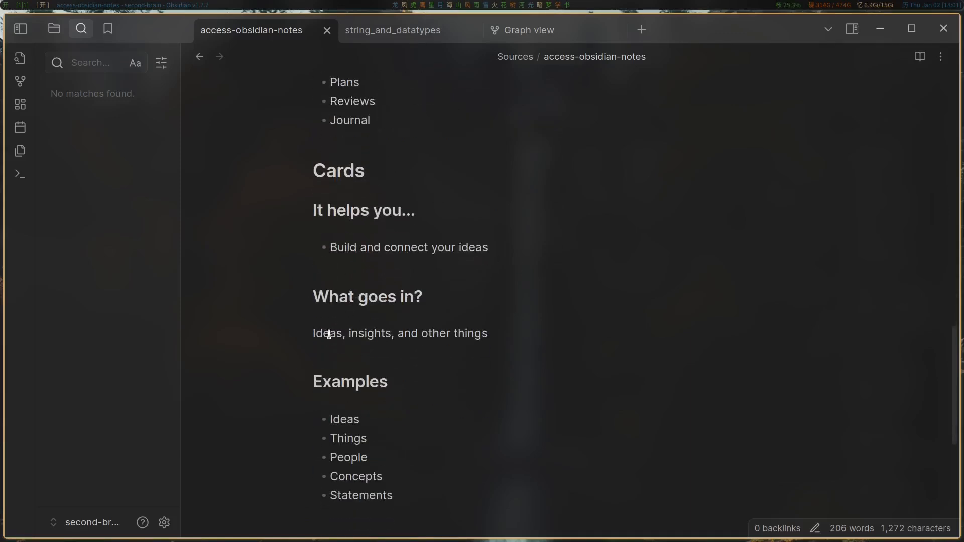
scroll(down, 3)
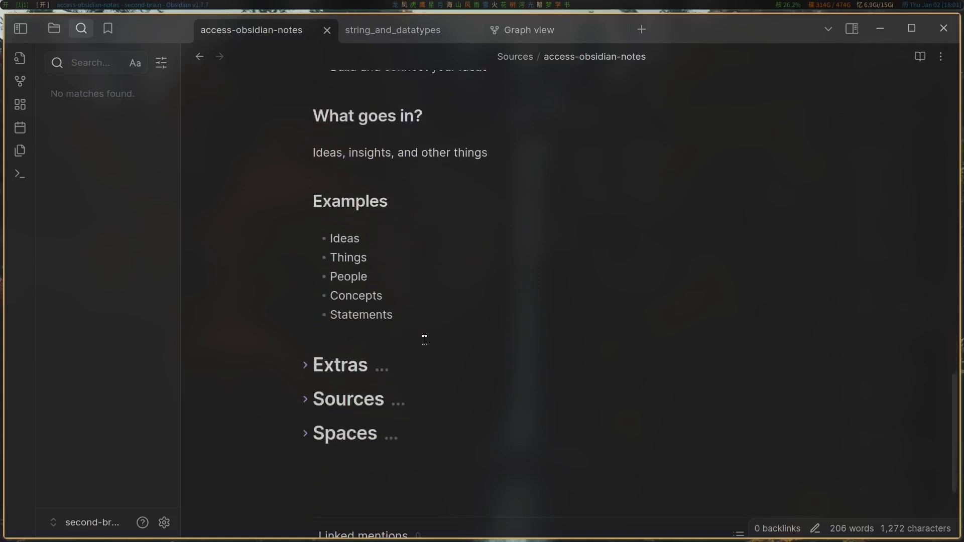
mouse_move(359, 267)
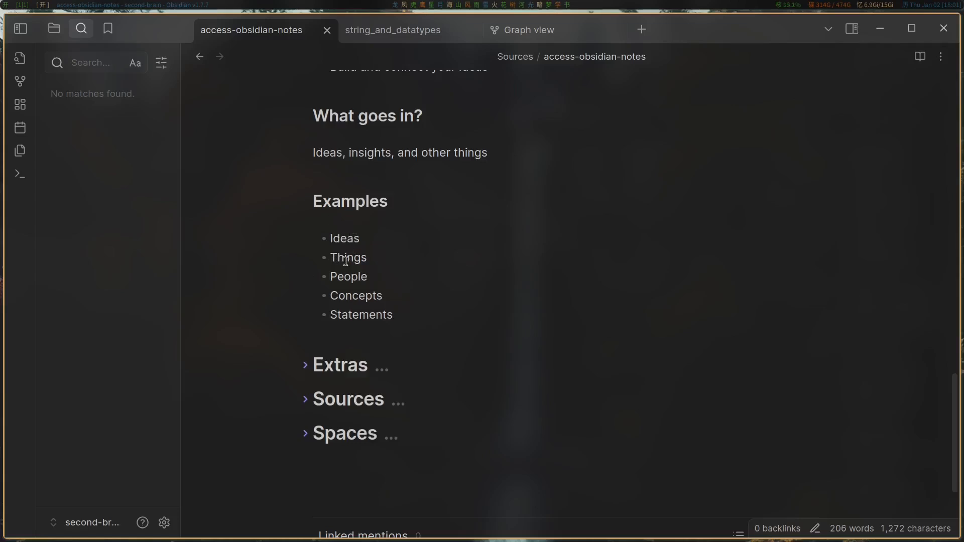
mouse_move(443, 305)
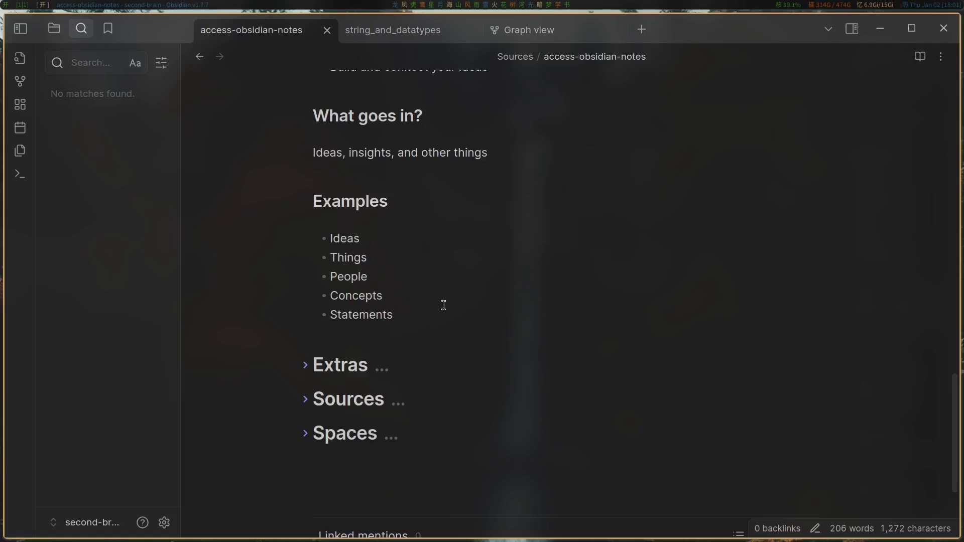
mouse_move(356, 252)
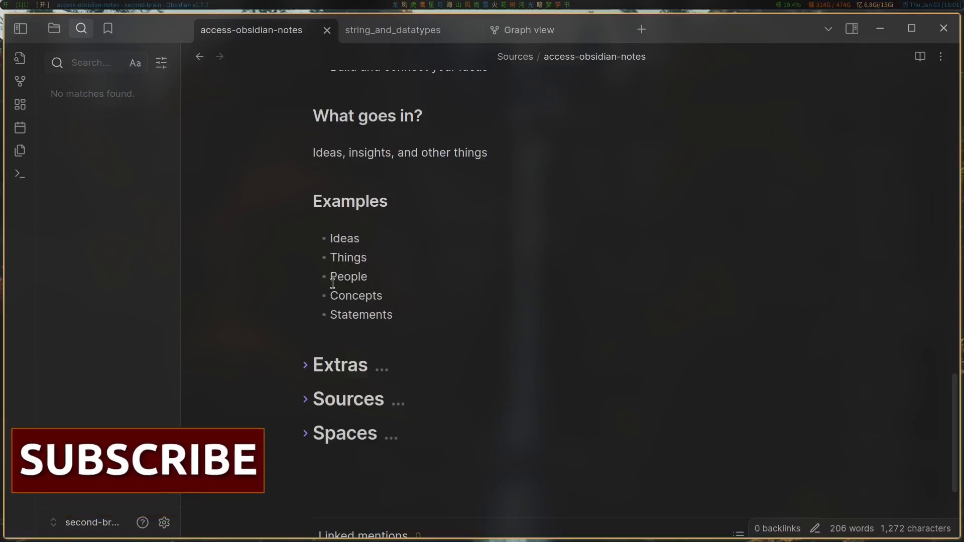
click(305, 365)
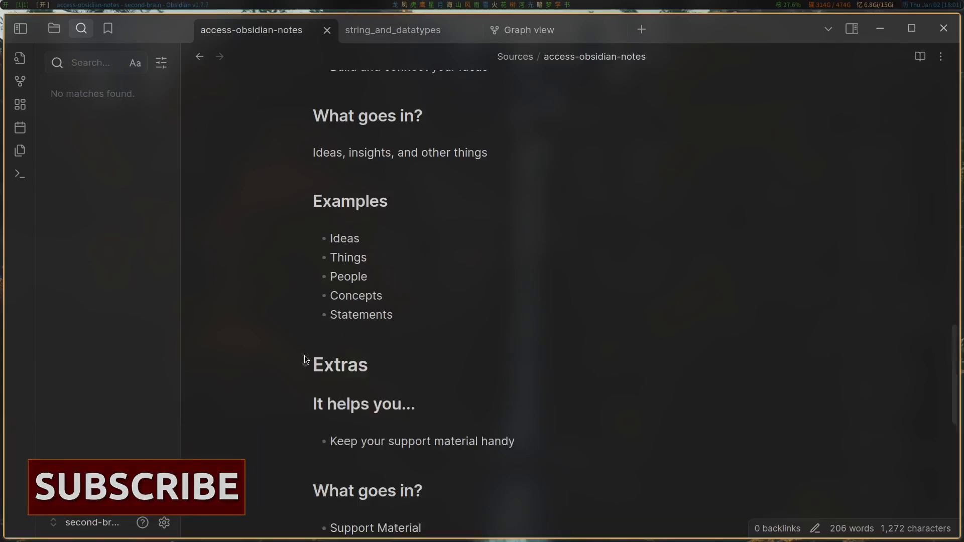
Step: Unfold the Sources section of the ACCESS note to show its contents
scroll(down, 3)
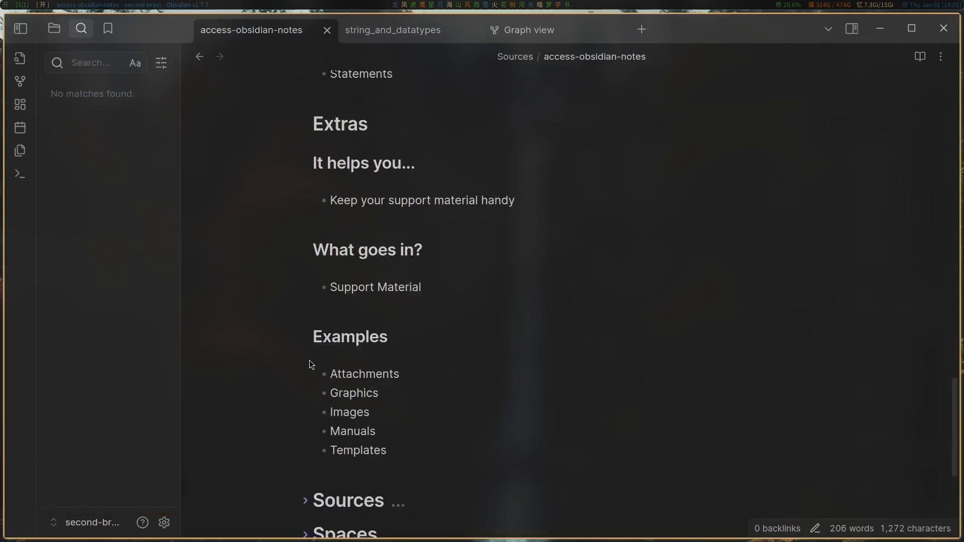
scroll(down, 3)
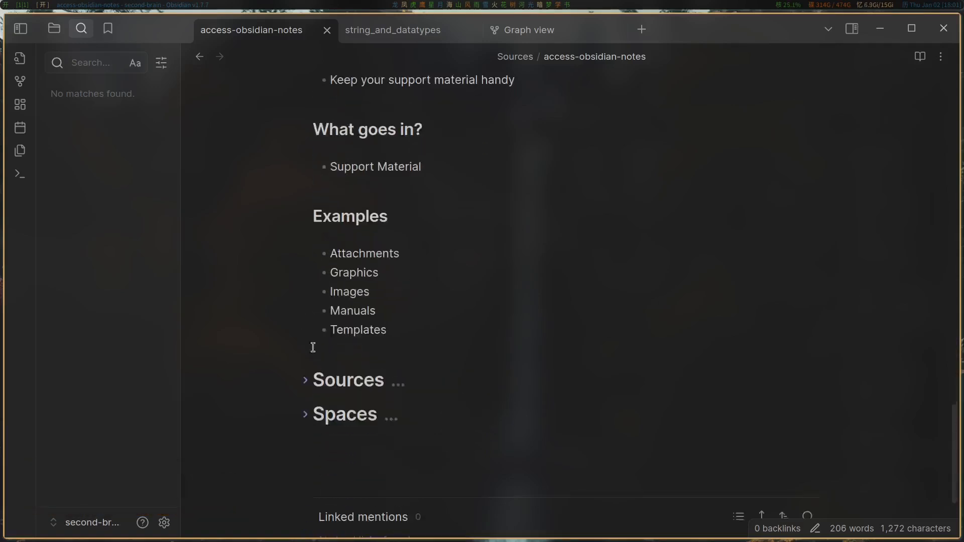
mouse_move(351, 353)
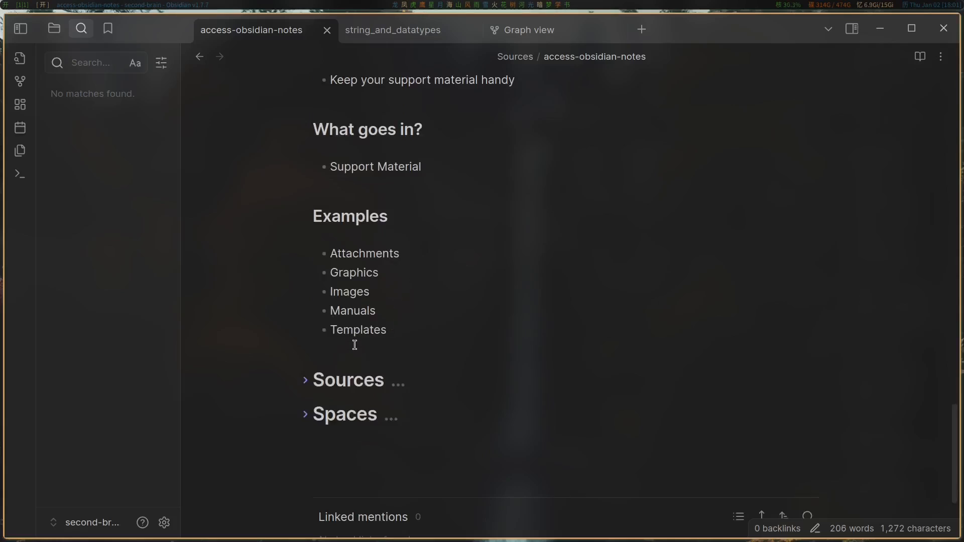
click(305, 380)
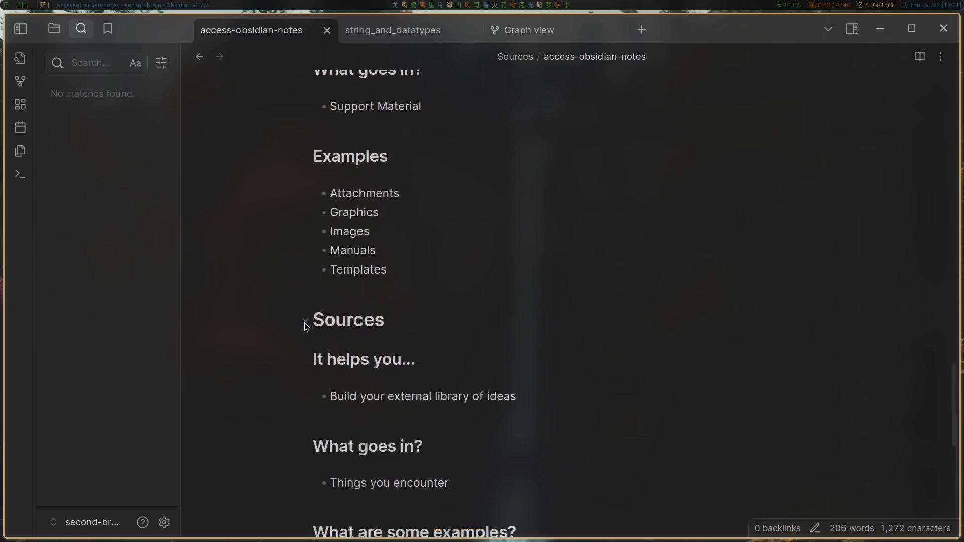
scroll(down, 3)
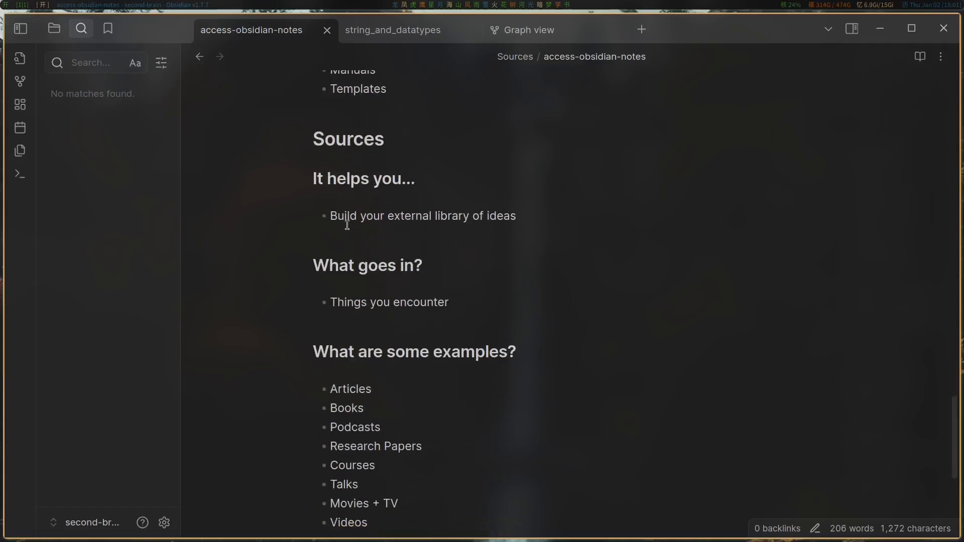
mouse_move(515, 226)
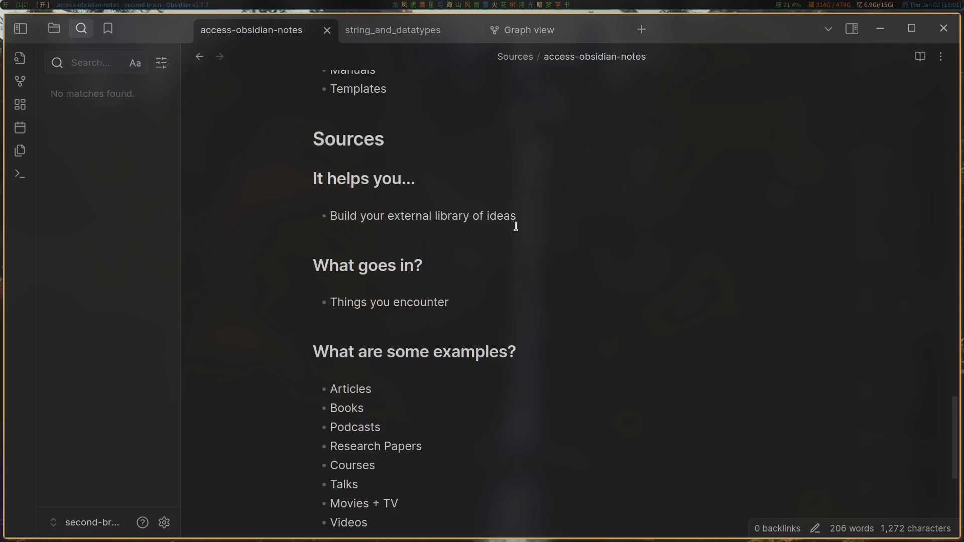
scroll(down, 3)
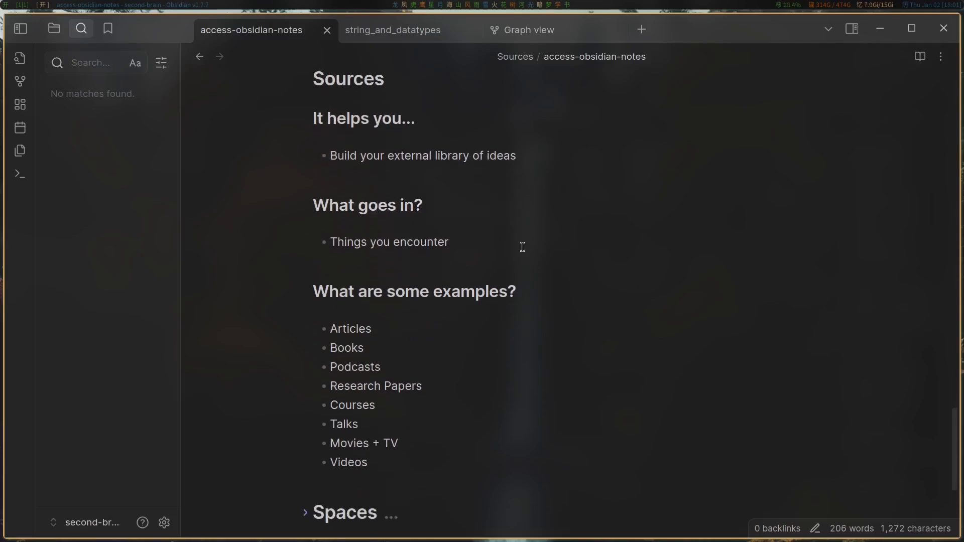
mouse_move(308, 312)
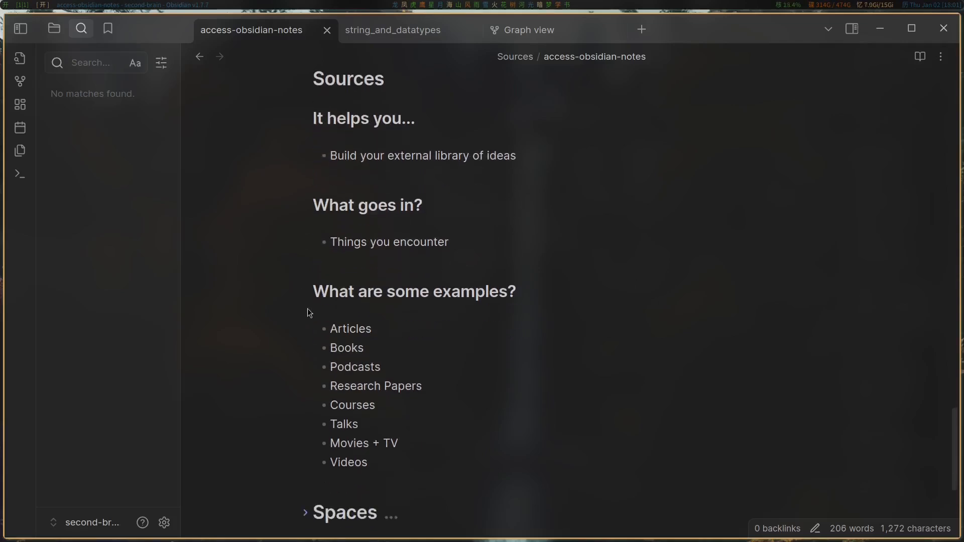
mouse_move(448, 415)
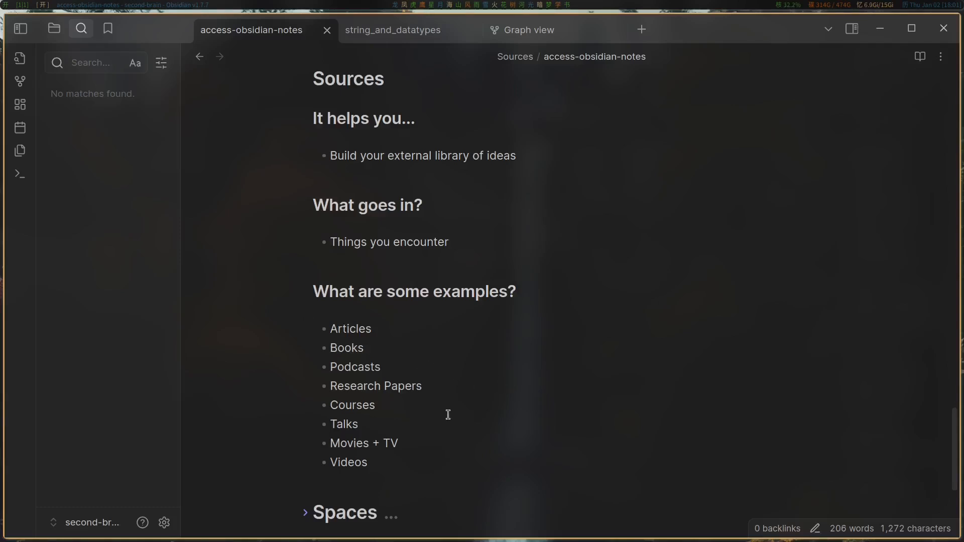
mouse_move(435, 395)
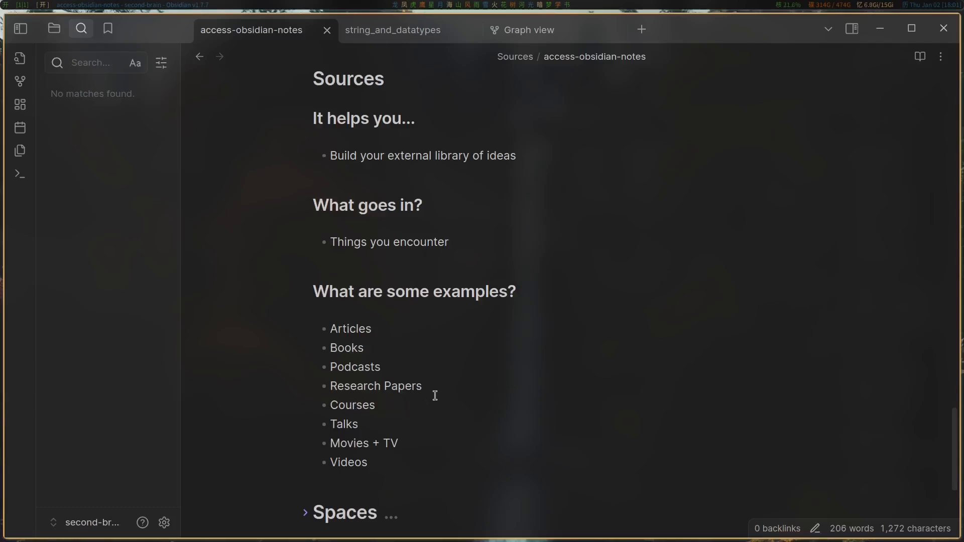
scroll(down, 3)
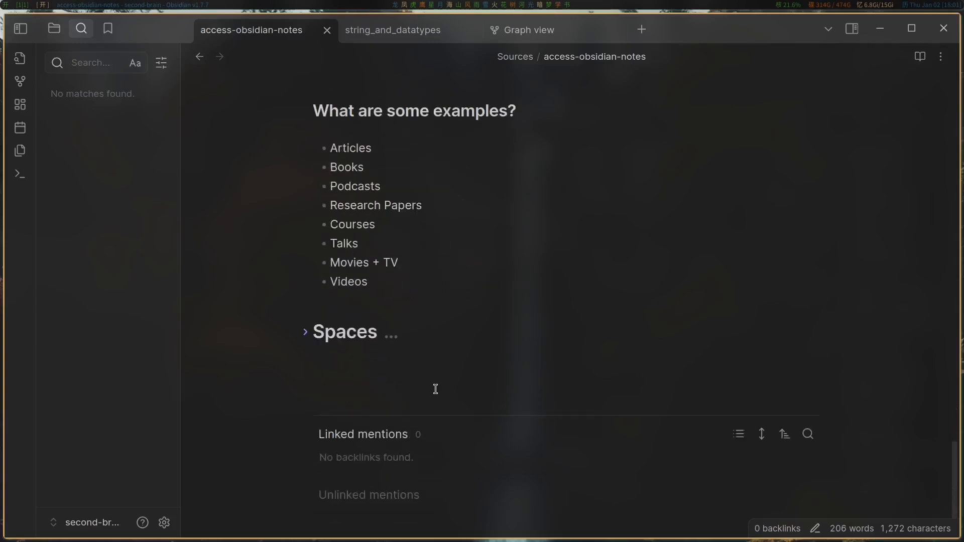
click(397, 332)
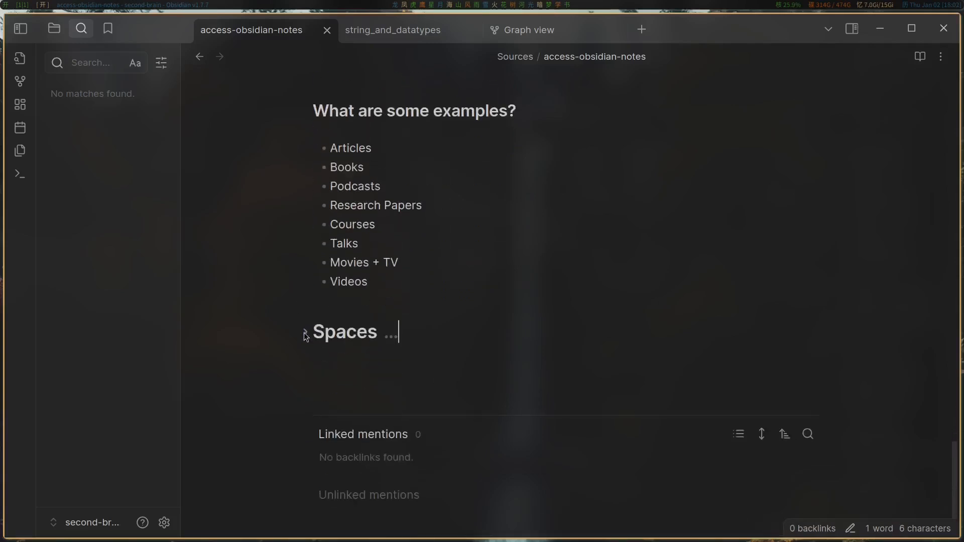
Step: Read the expanded Spaces section, then scroll back toward the top of the note
scroll(down, 3)
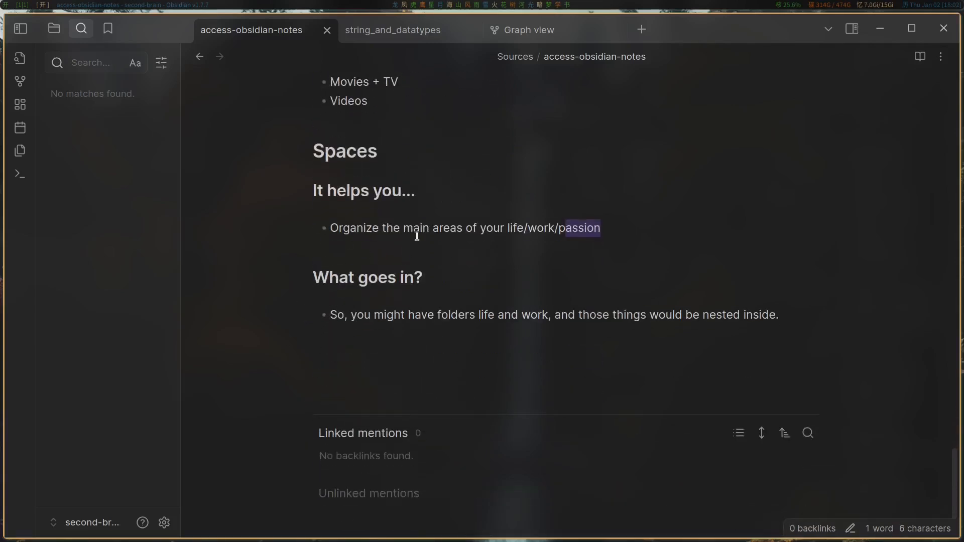
mouse_move(501, 273)
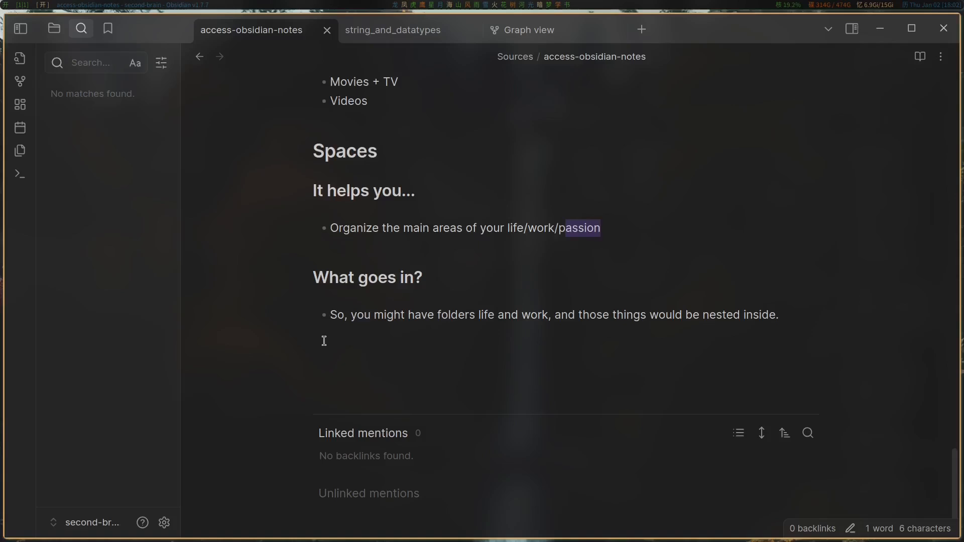
mouse_move(331, 322)
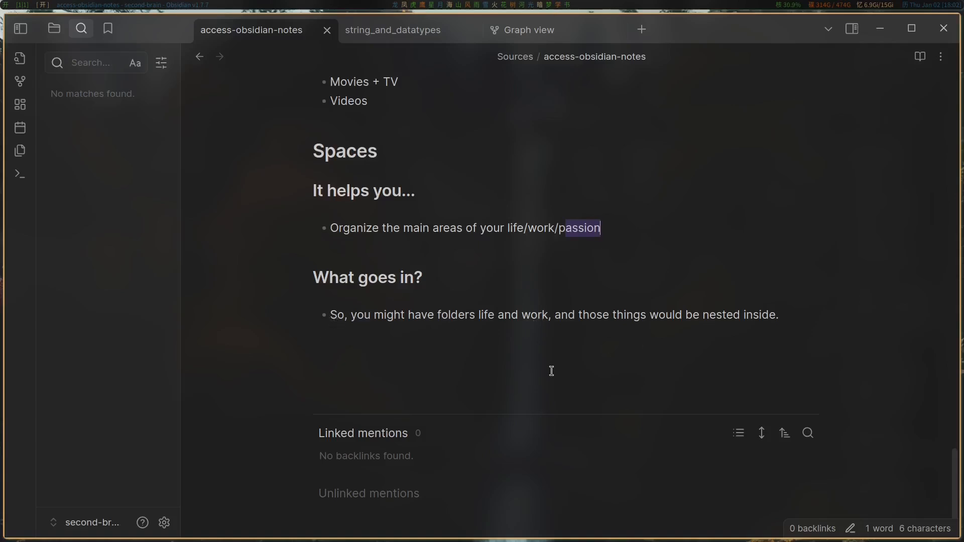
mouse_move(590, 369)
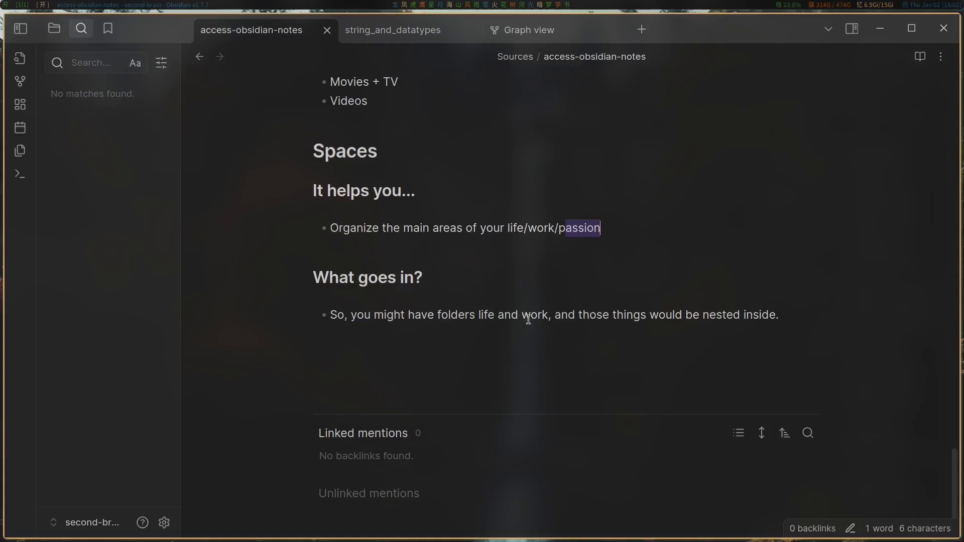
mouse_move(626, 320)
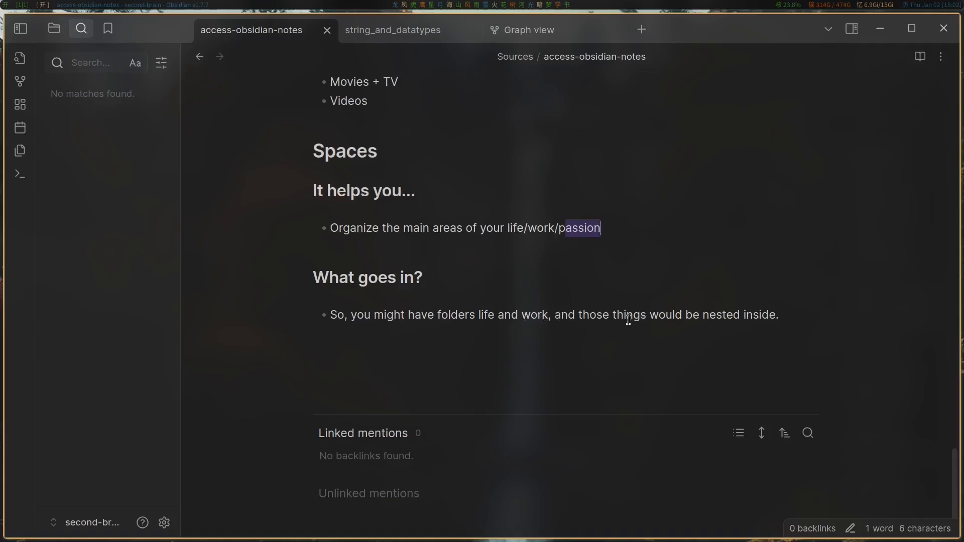
mouse_move(686, 335)
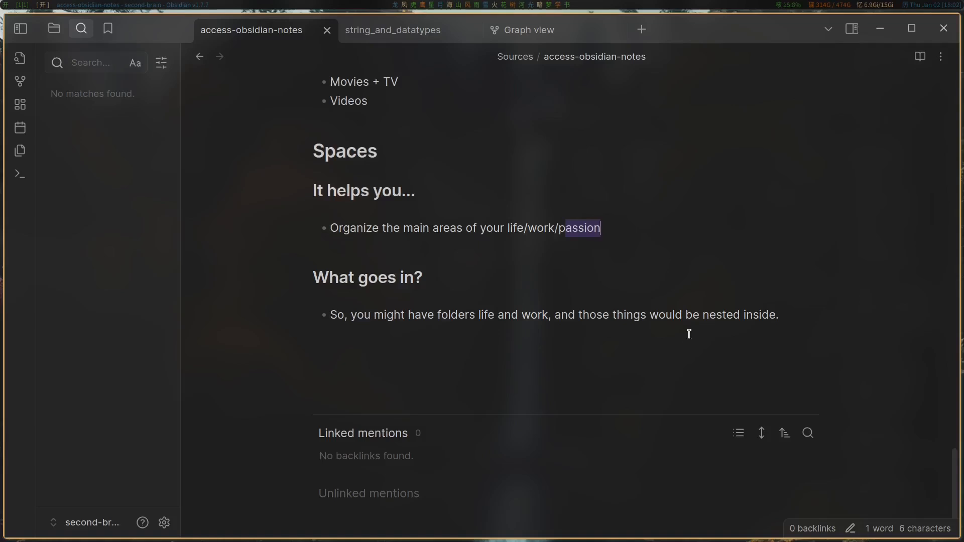
mouse_move(781, 315)
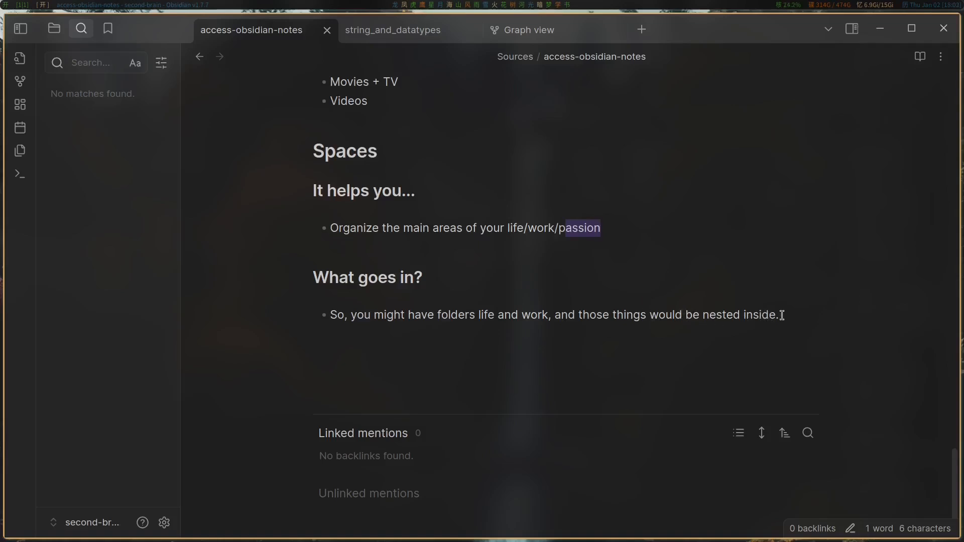
scroll(up, 3)
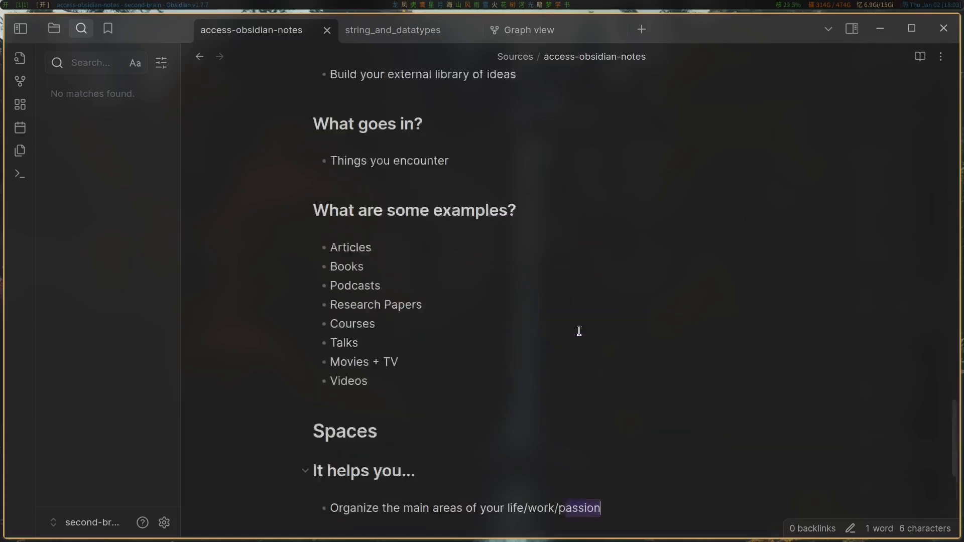
scroll(down, 3)
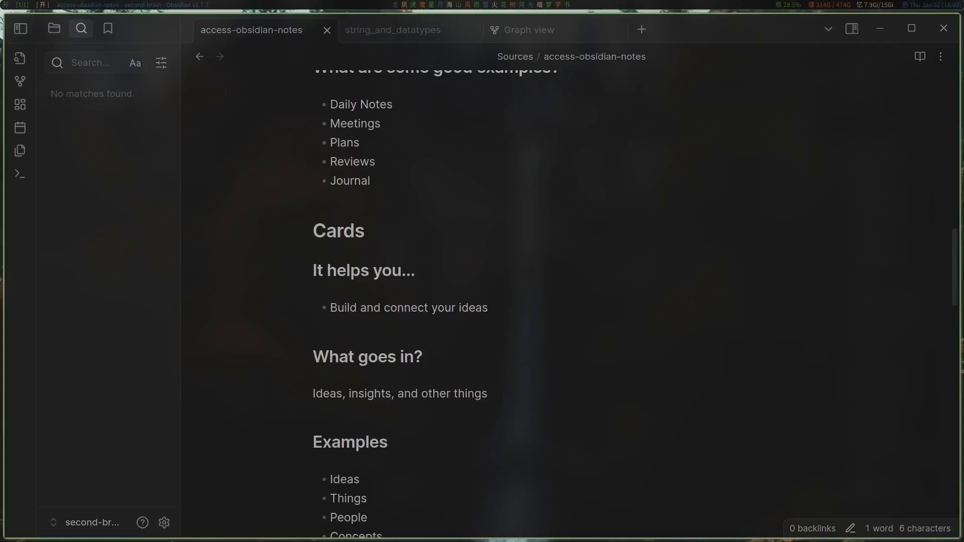
scroll(up, 3)
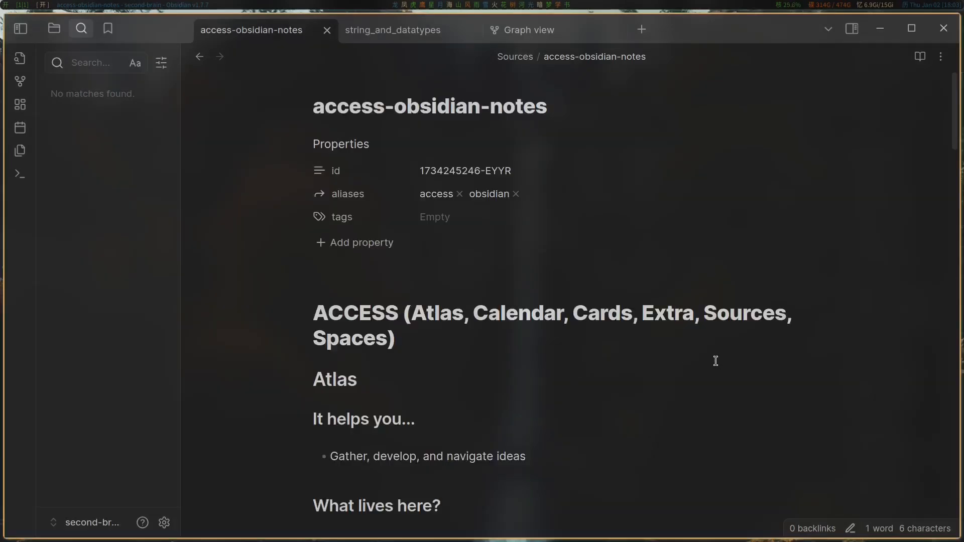
mouse_move(721, 356)
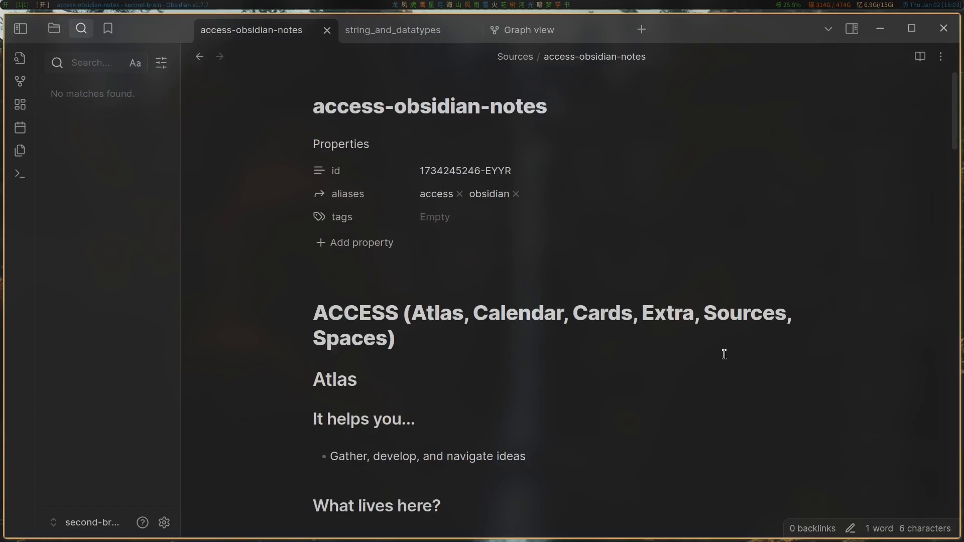
mouse_move(438, 330)
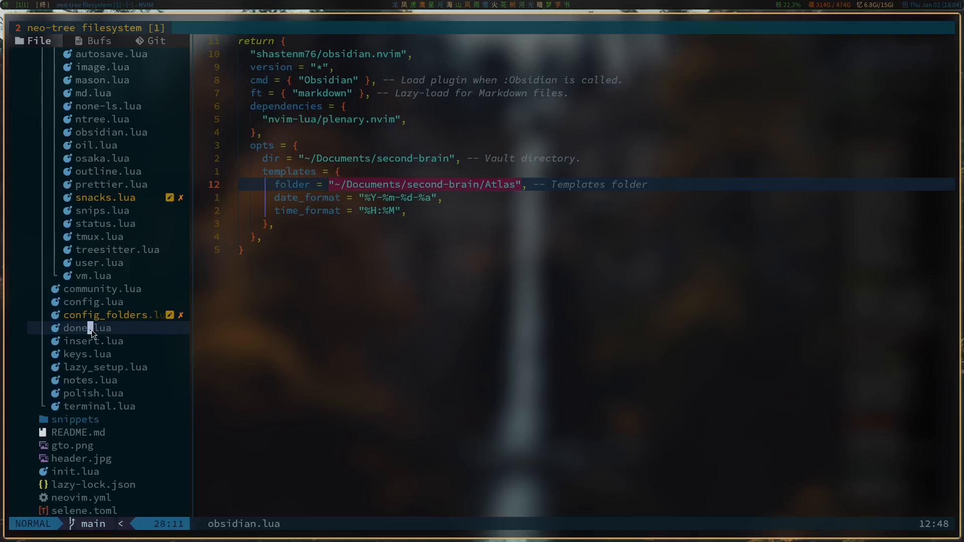
Step: Bring up done.lua, the script moving completed tasks from TODO.md to DONE.md, and scroll through it
click(88, 328)
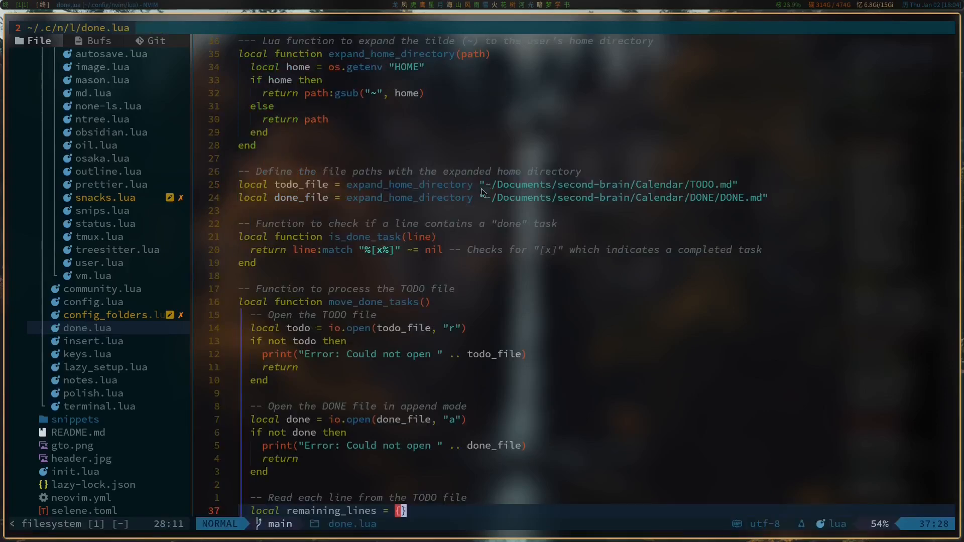
mouse_move(701, 196)
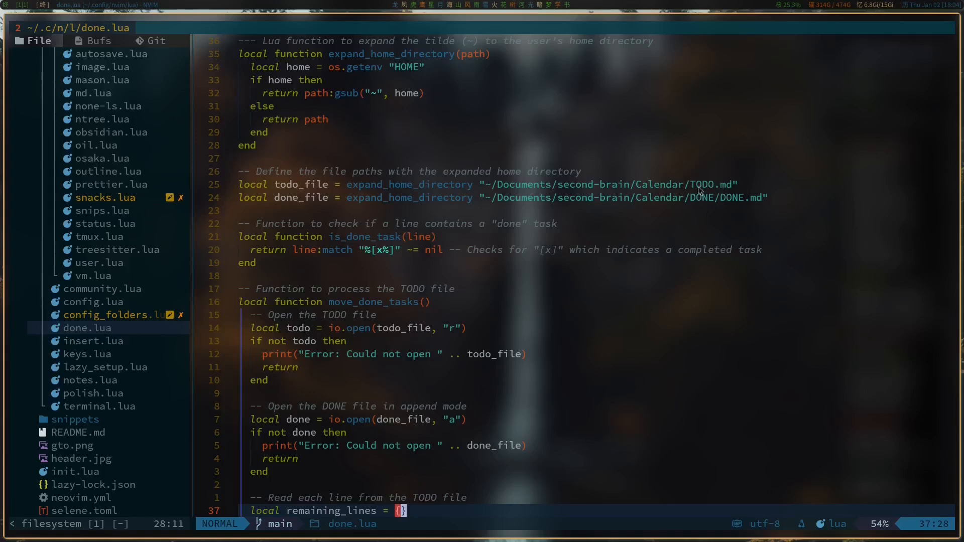
mouse_move(730, 203)
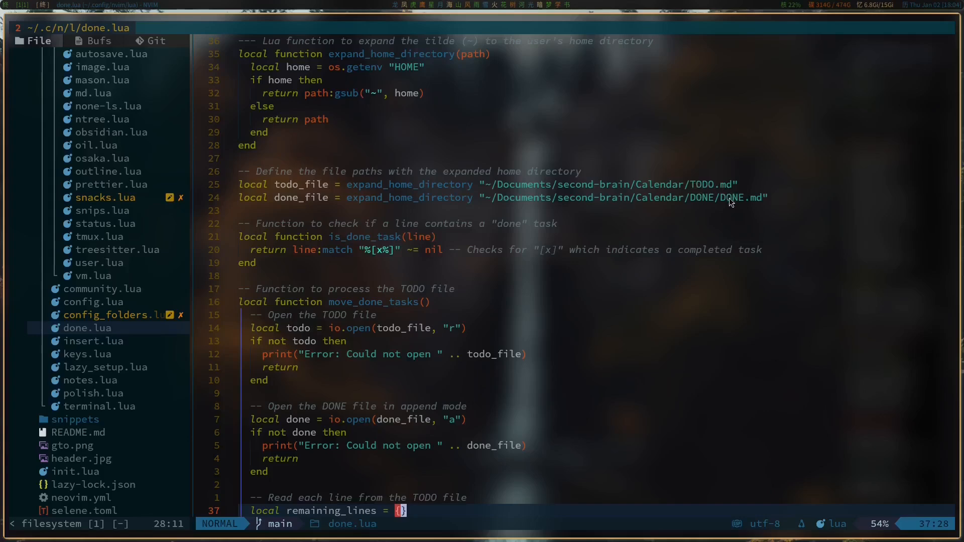
scroll(down, 3)
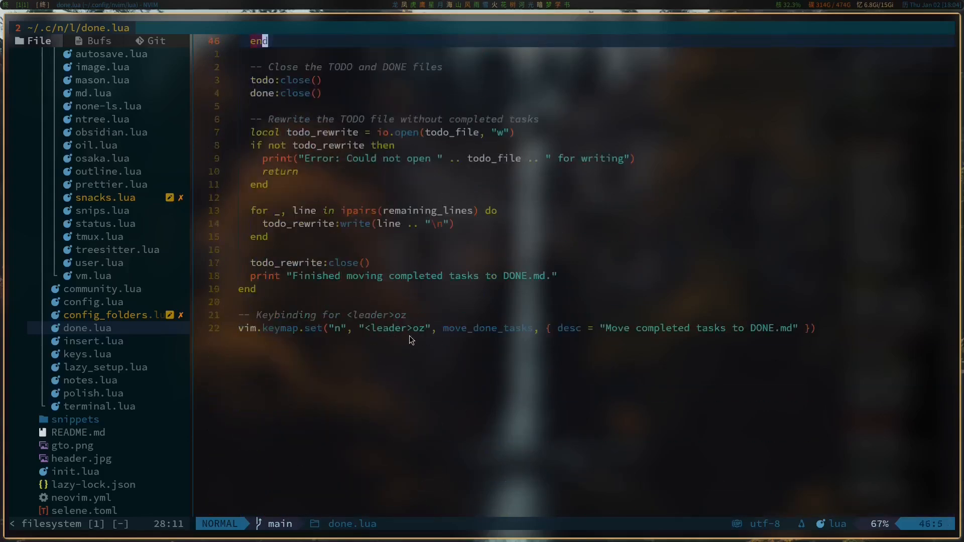
mouse_move(839, 259)
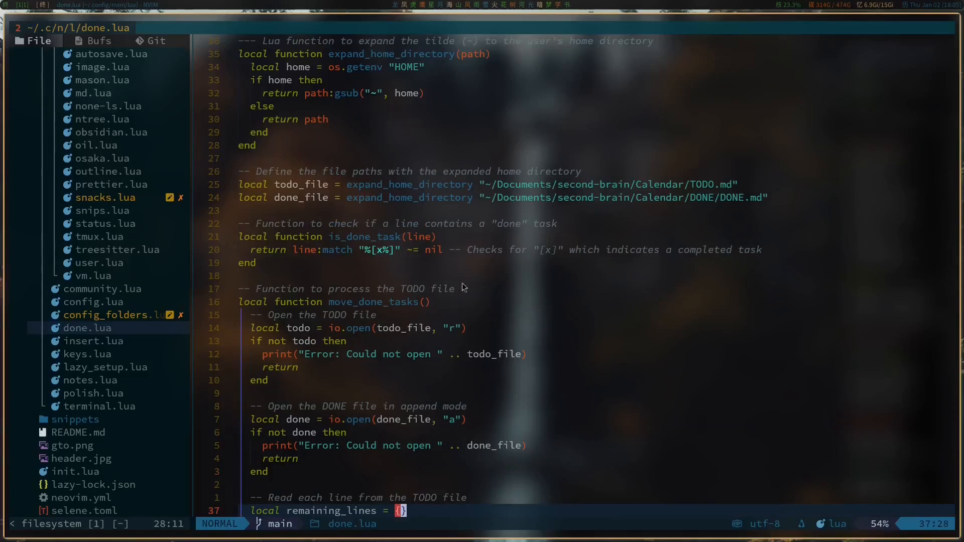
mouse_move(428, 258)
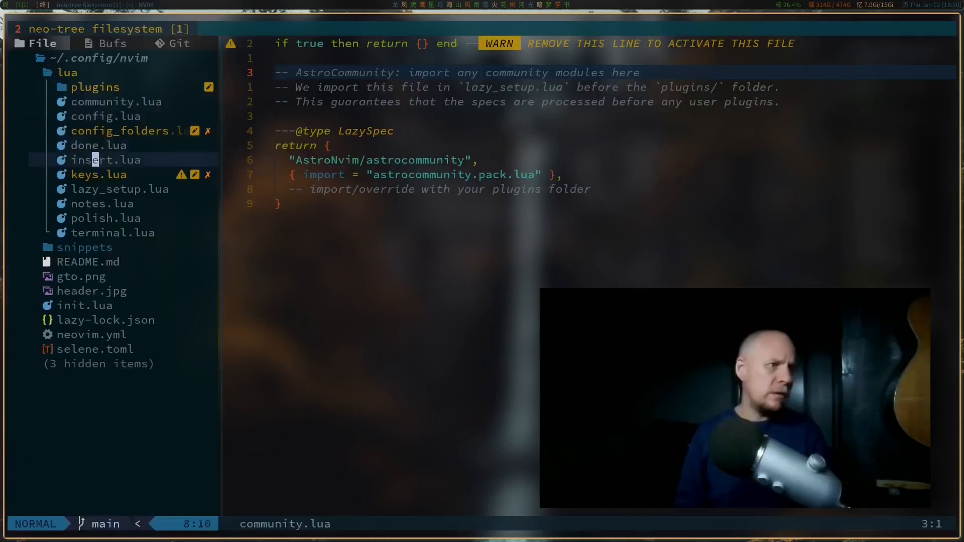
click(104, 160)
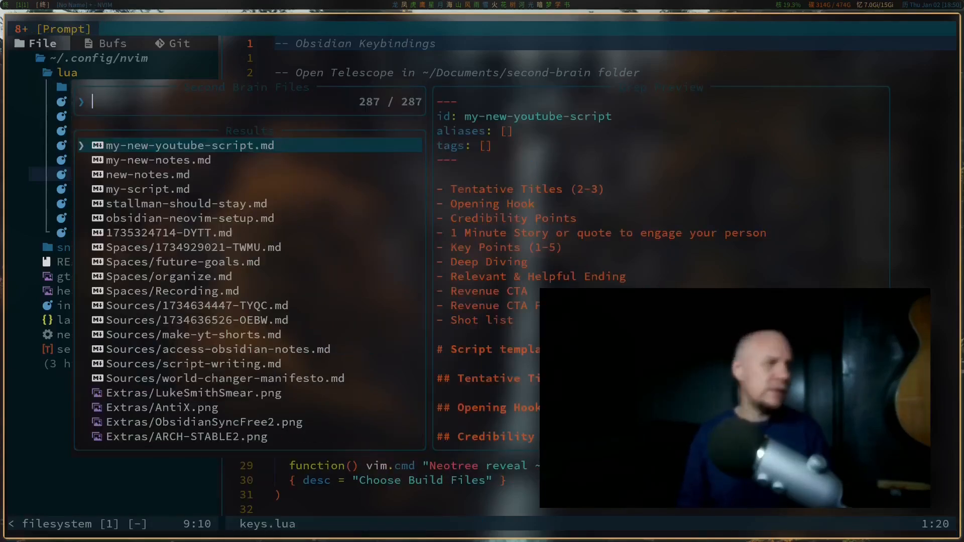
text(richa)
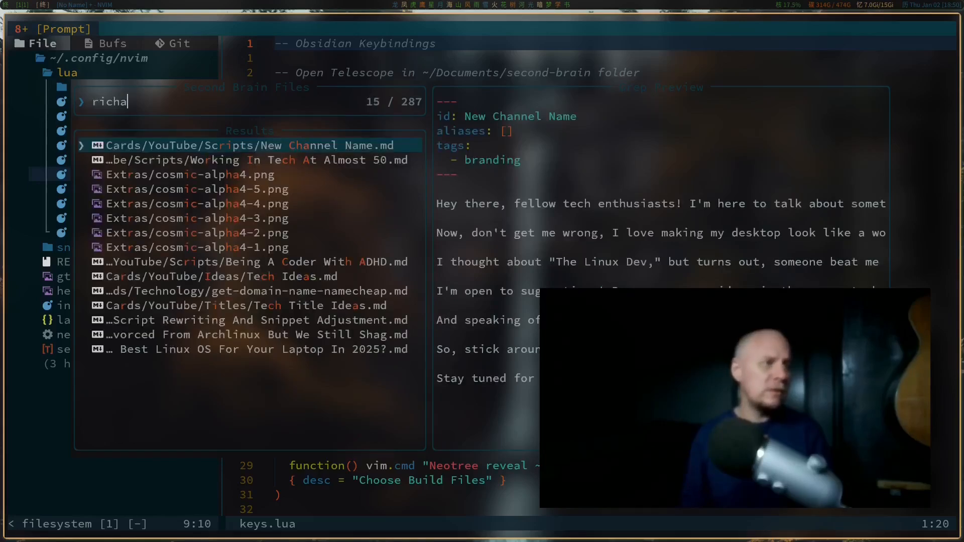
text(stallman)
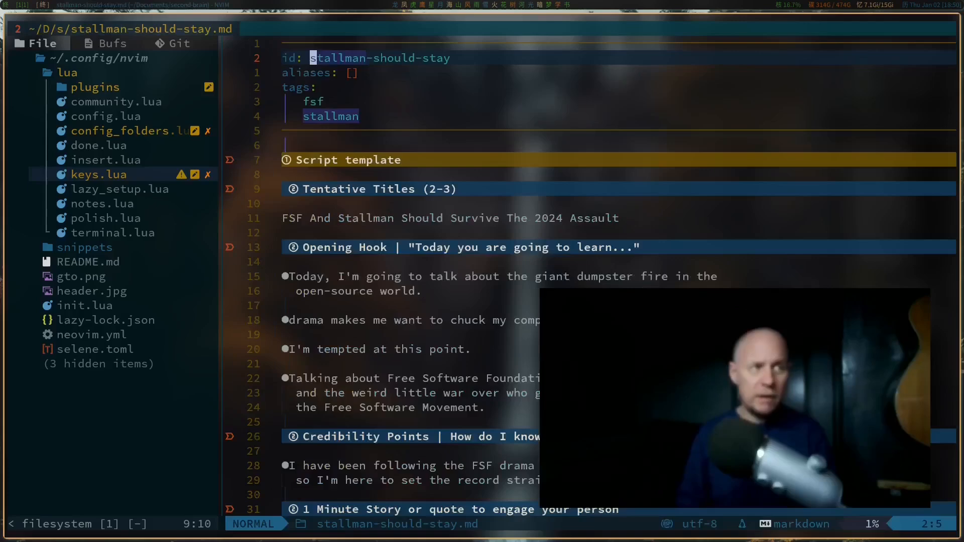
click(115, 102)
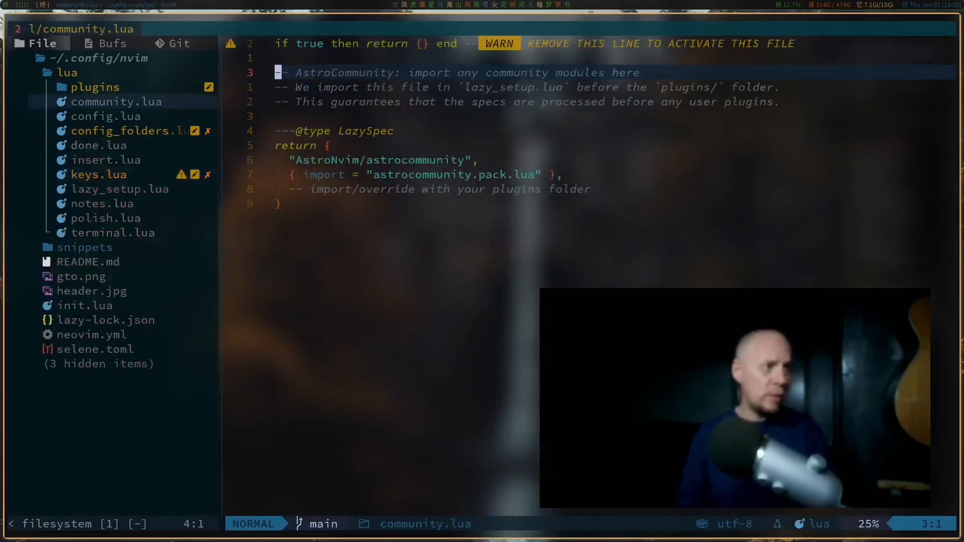
click(99, 173)
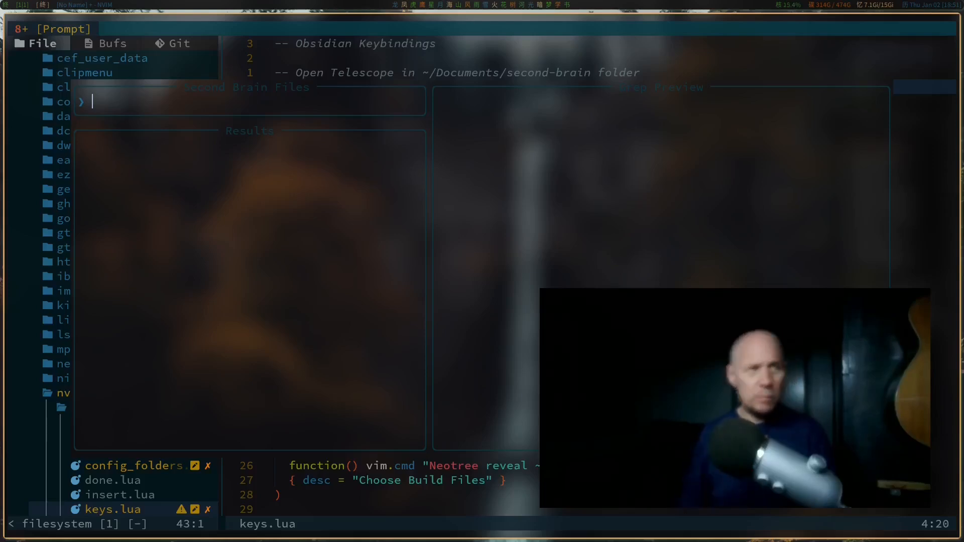
Step: Live-grep the vault notes for 'richard', then filter the ConfigFolders picker to the zellij folder
text(r)
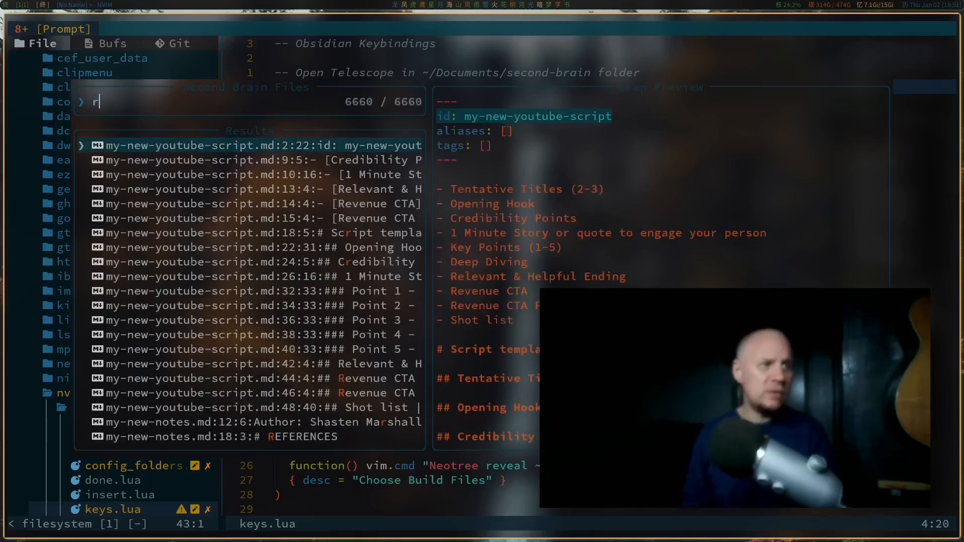
text(ichard)
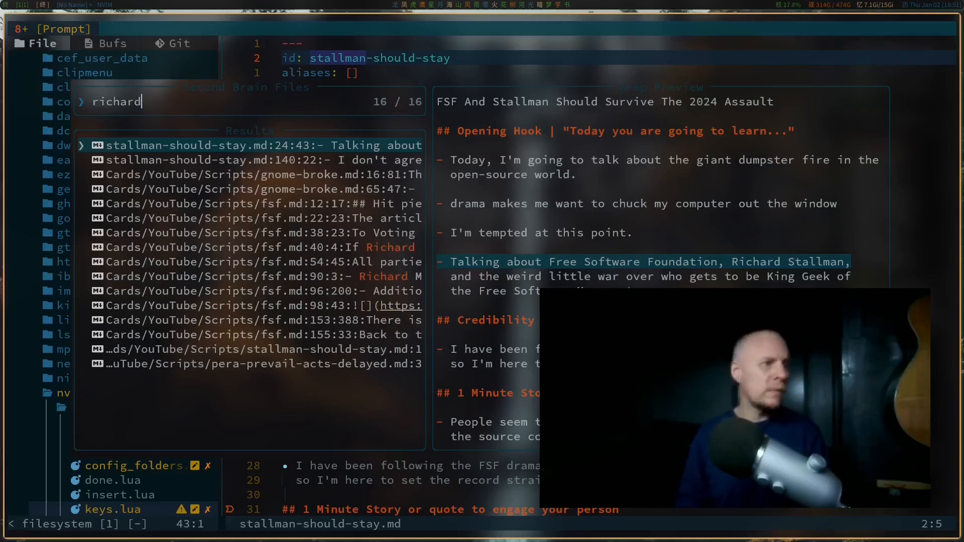
text(j)
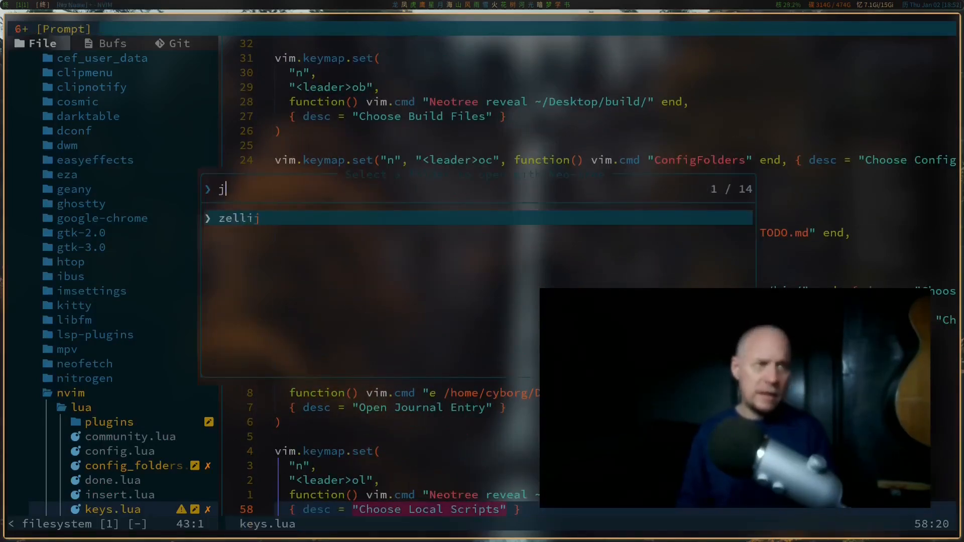
key(BackSpace)
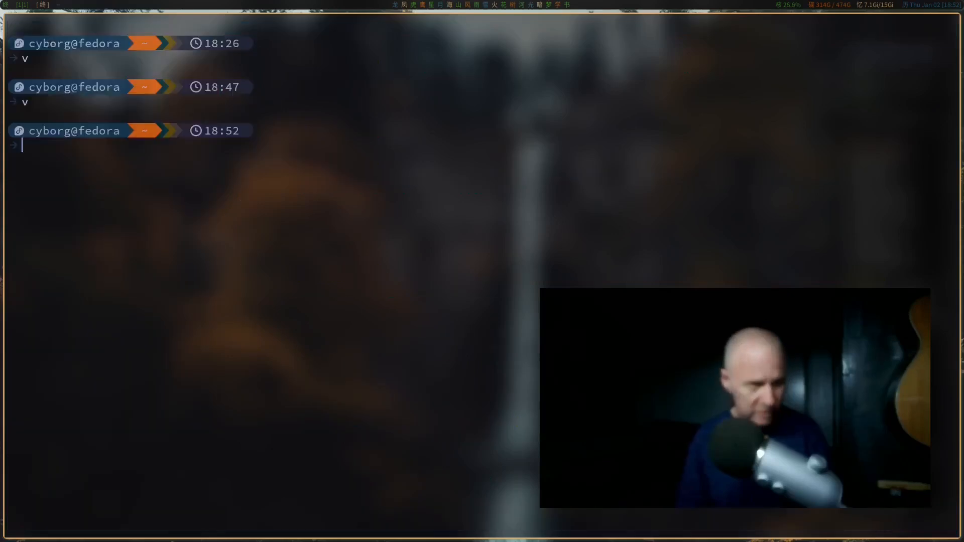
Step: Relaunch nvim, search Obsidian tags for 'pyth' to find pyenv.md, then bring up insert.lua
text(v)
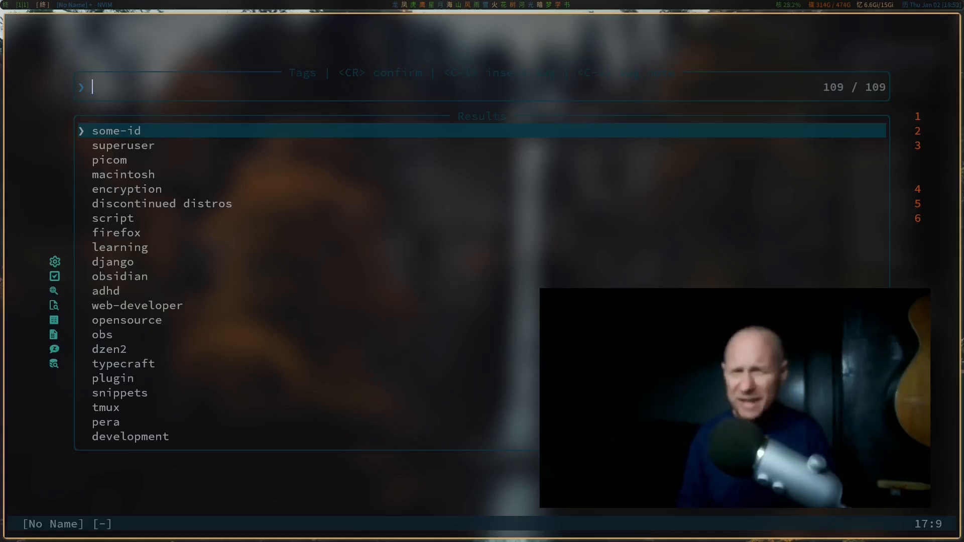
text(python)
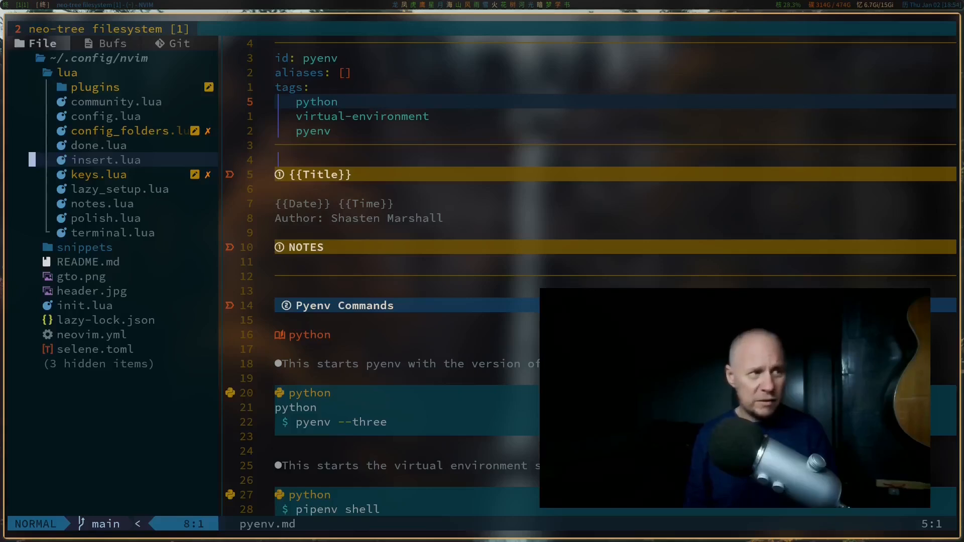
click(107, 160)
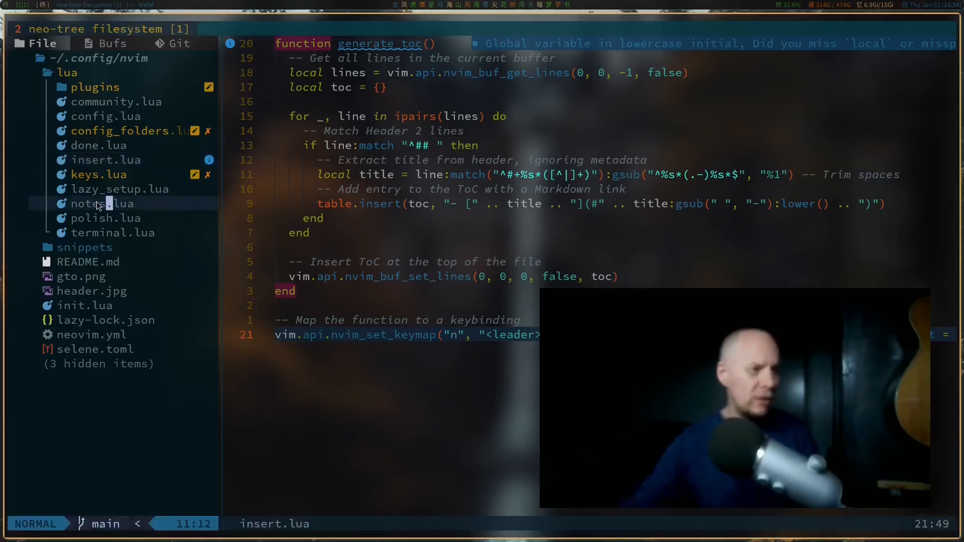
Step: From notes.lua, create a youtube-script note using the script template
click(103, 204)
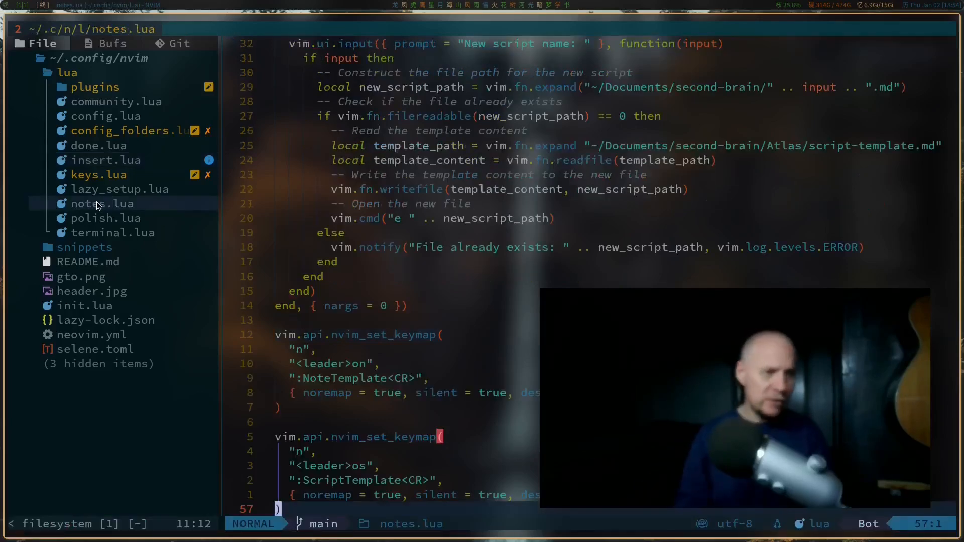
scroll(down, 3)
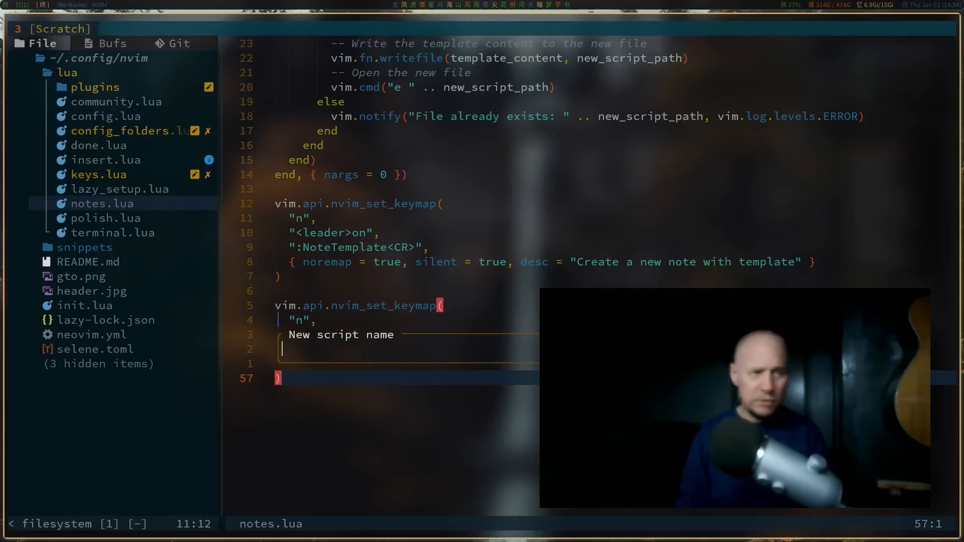
text(youtube-)
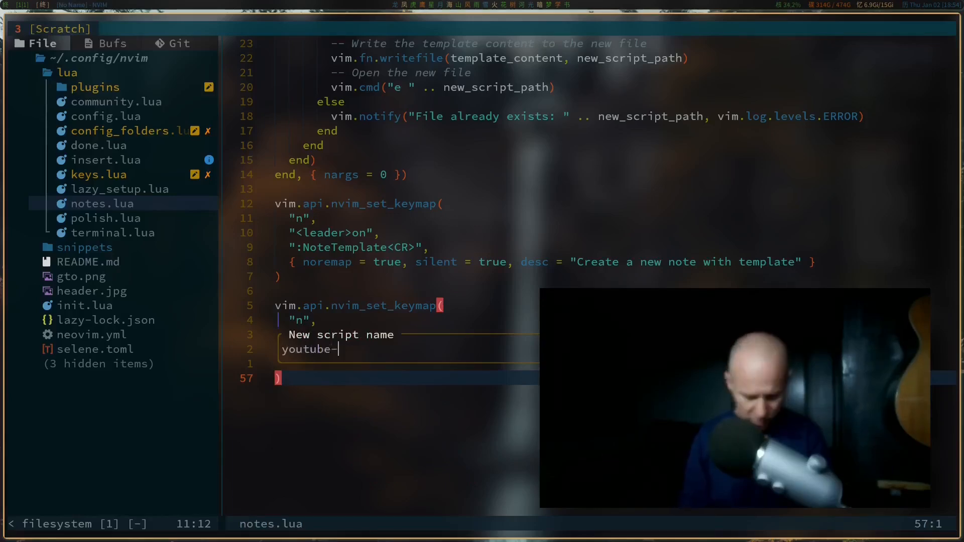
key(Return)
text(m)
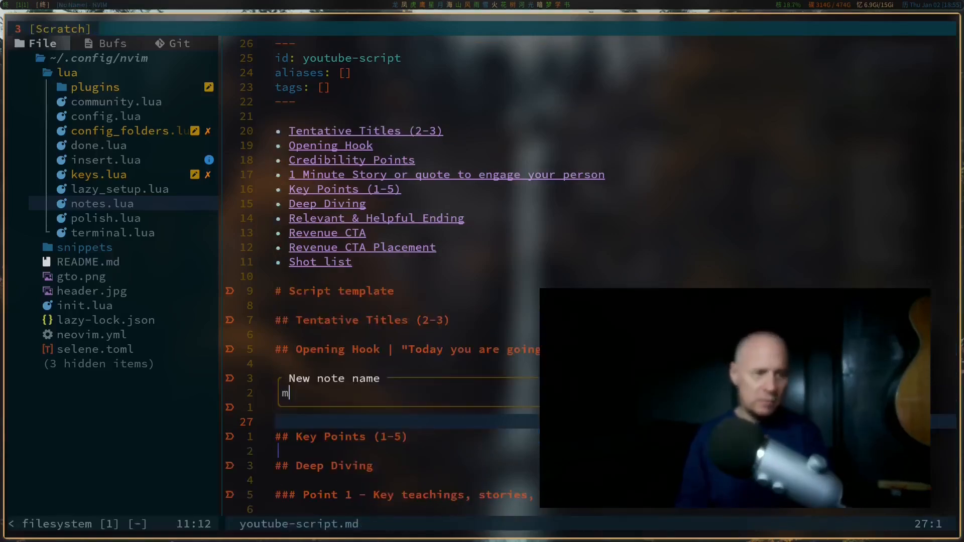
Step: Create a my-pithy-notes note from the note template
text(y-)
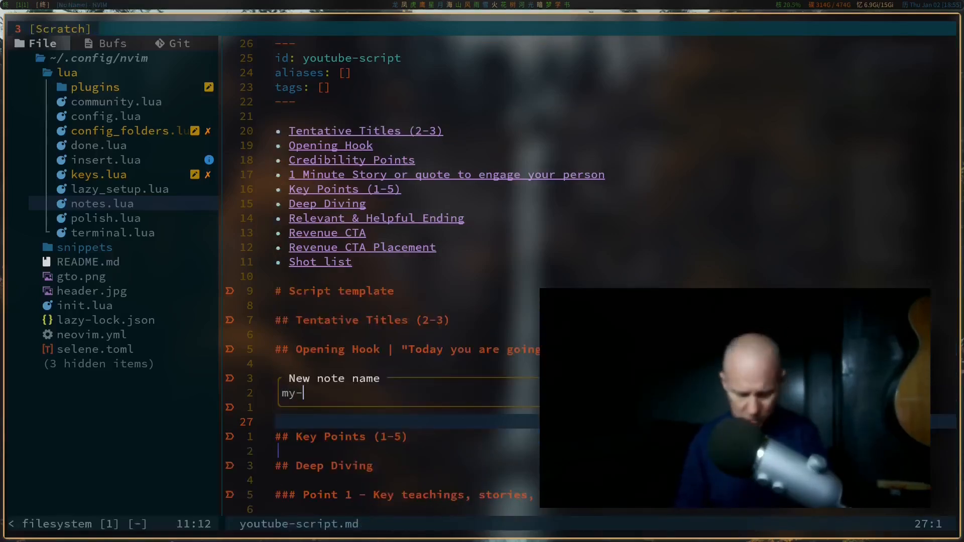
text(pithy-notes)
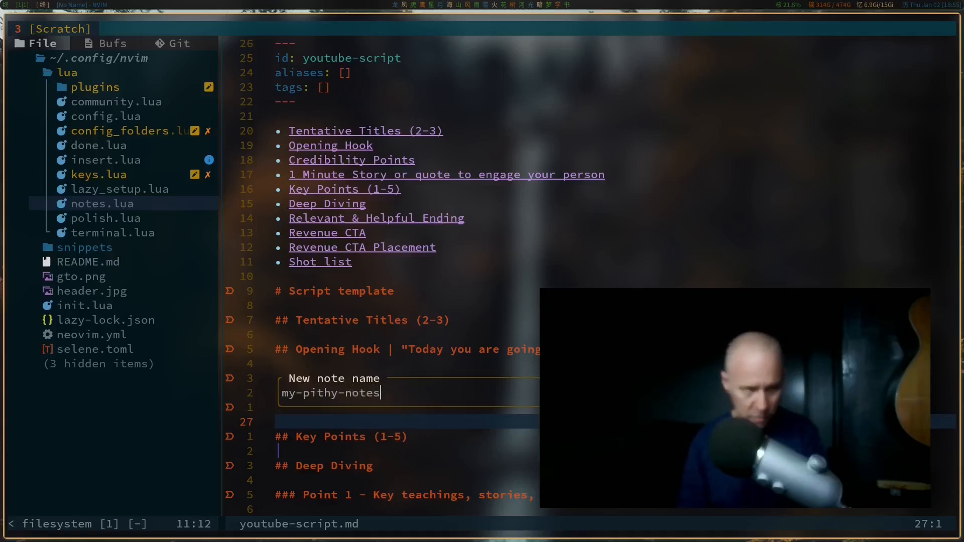
key(Return)
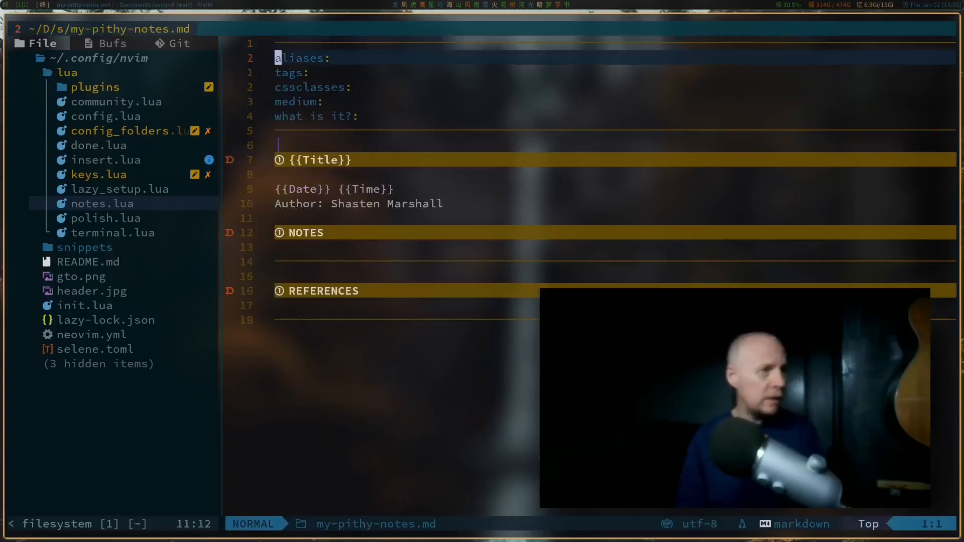